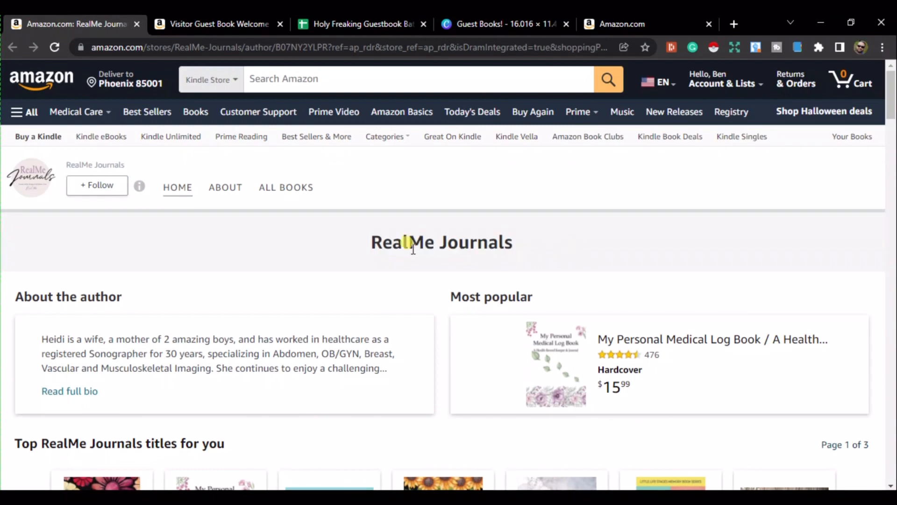
Scroll through the Amazon guest book search results
scroll("down", 3)
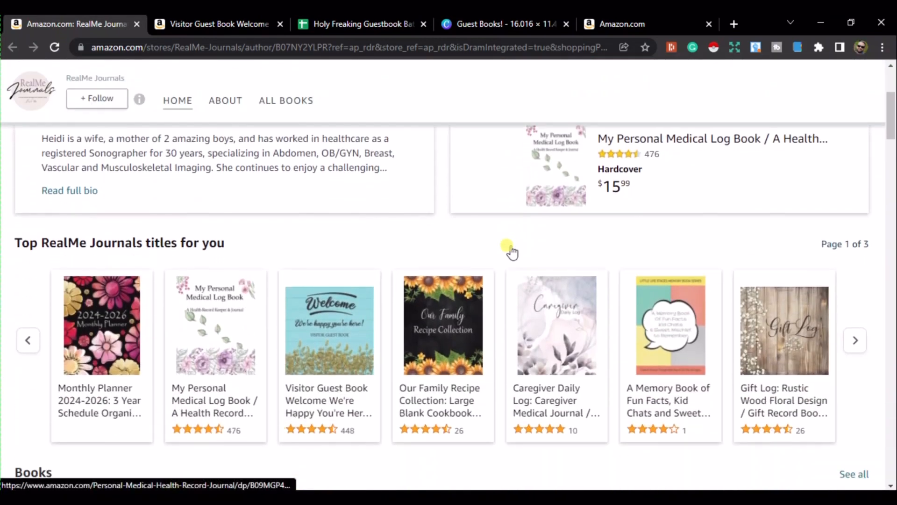
scroll("down", 3)
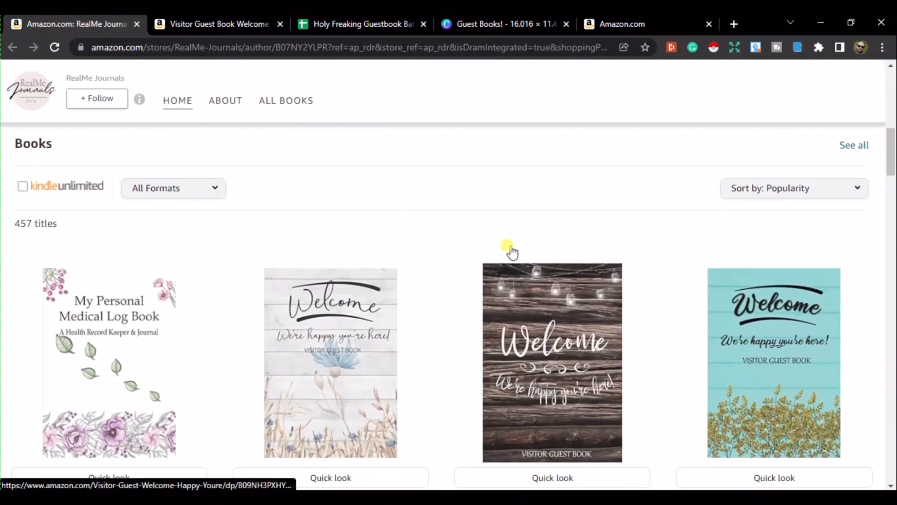
scroll("down", 3)
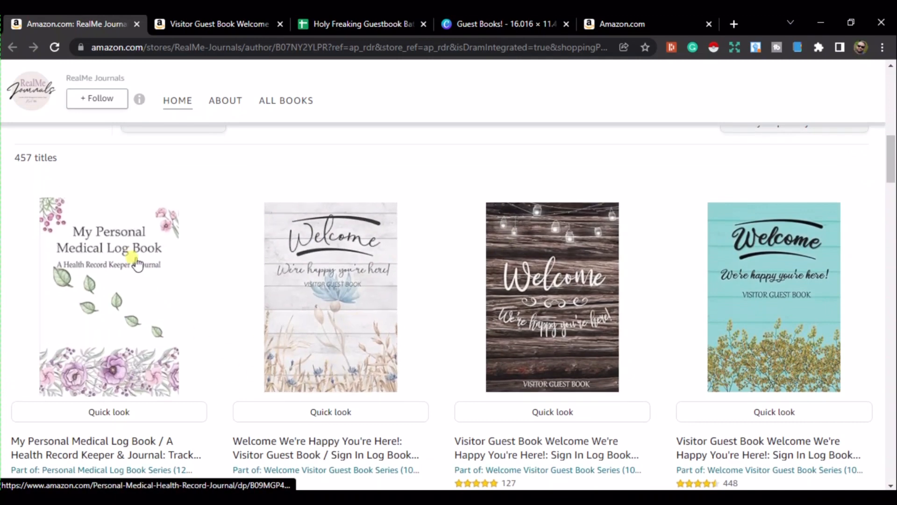
mouse_move(579, 273)
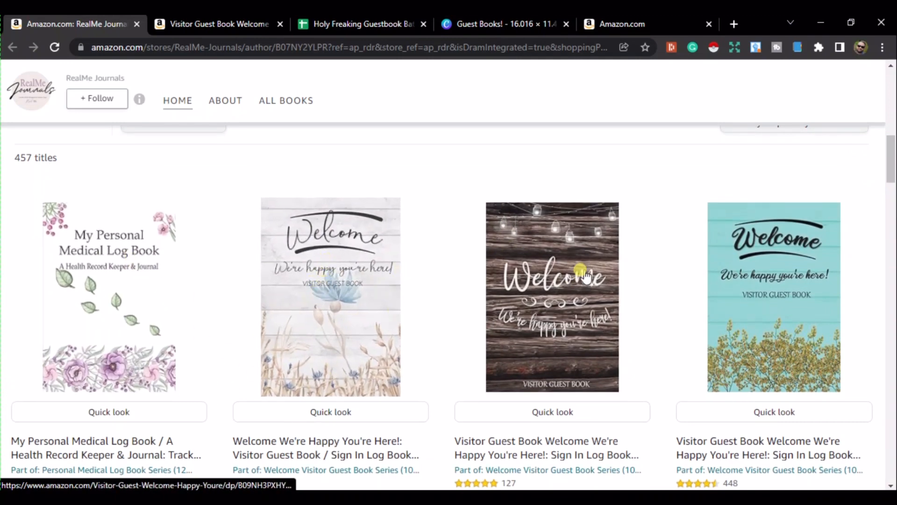
scroll("down", 3)
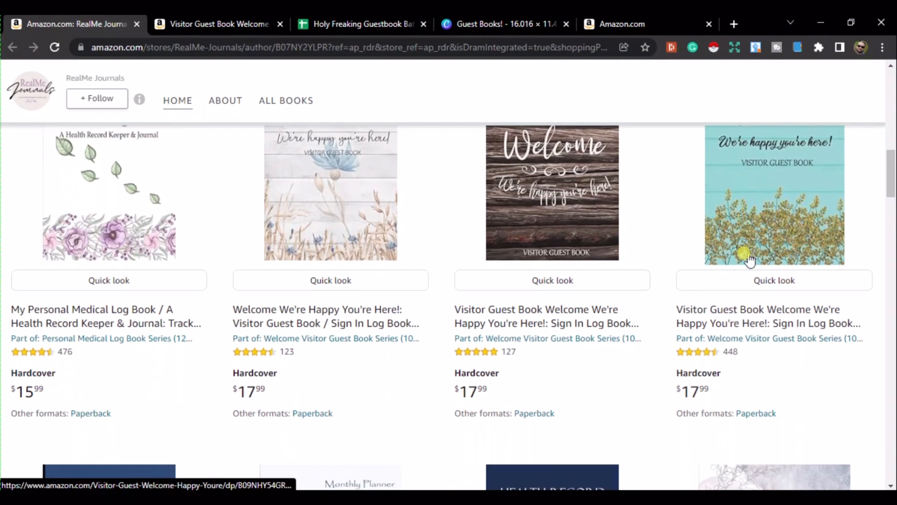
scroll("down", 3)
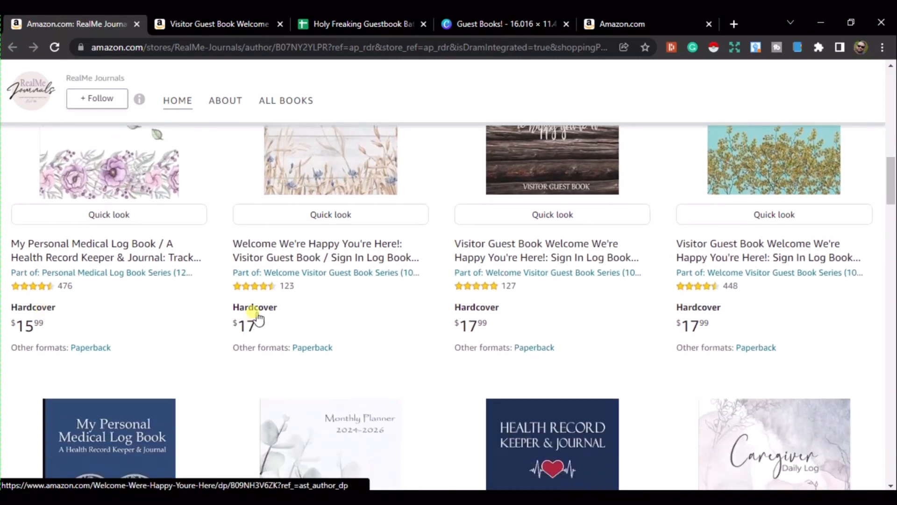
mouse_move(486, 311)
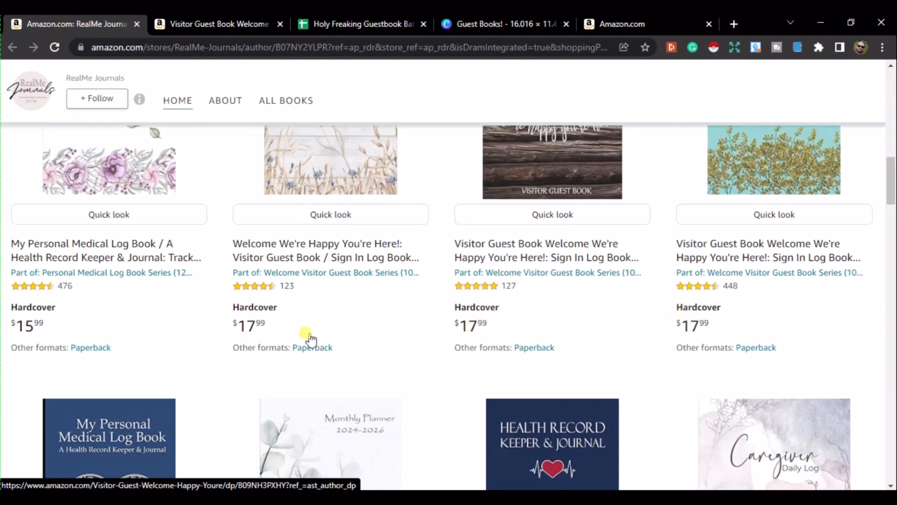
scroll("down", 3)
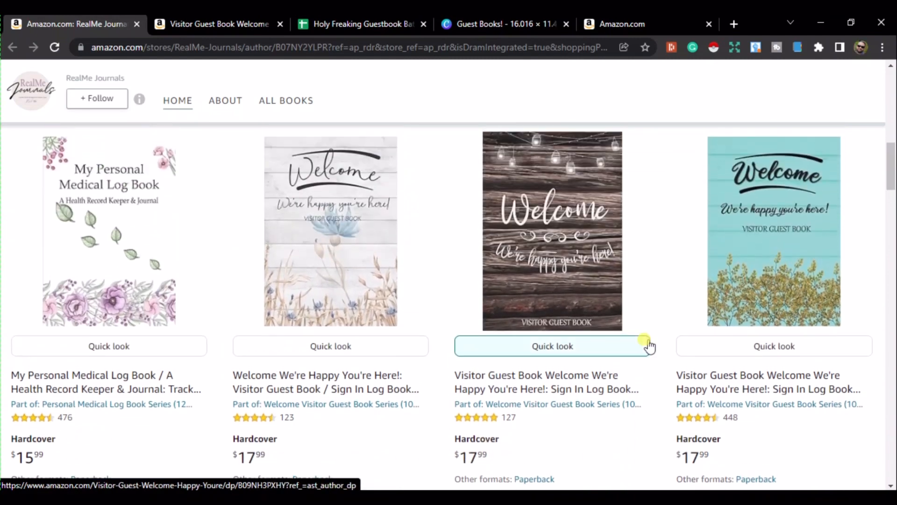
mouse_move(589, 166)
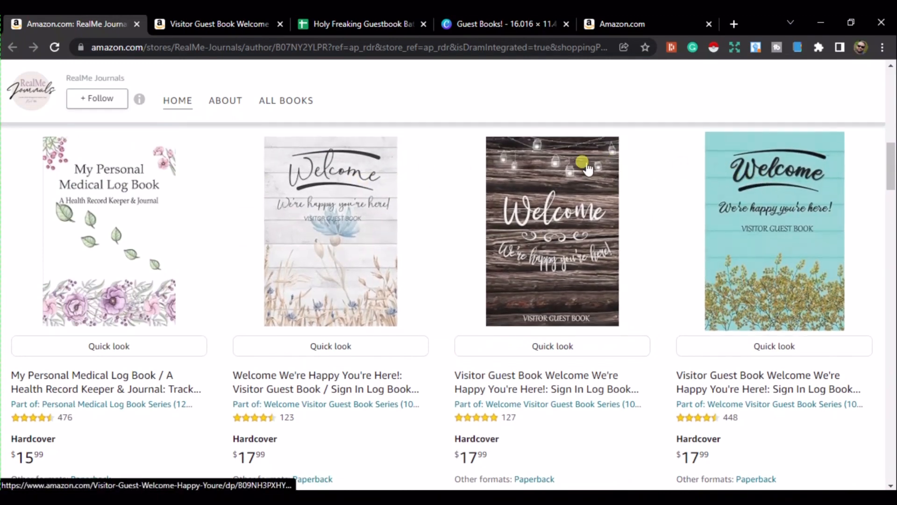
mouse_move(421, 216)
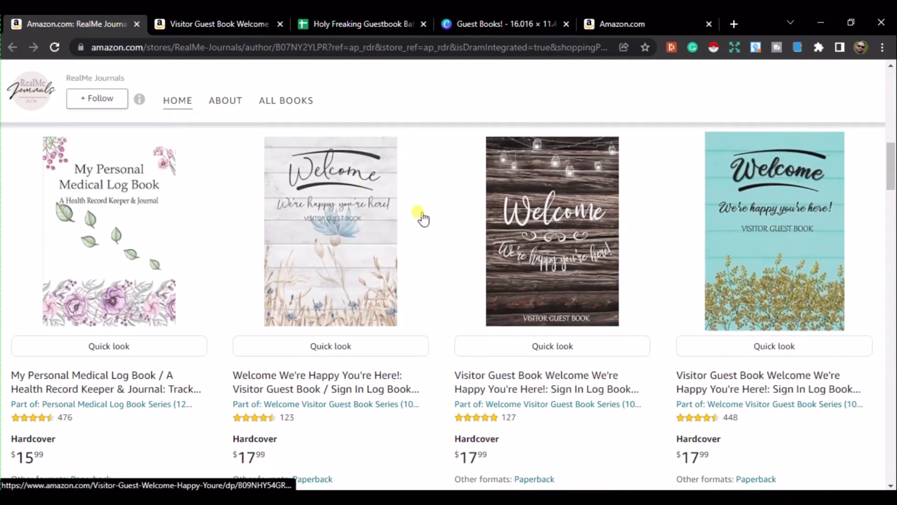
mouse_move(431, 298)
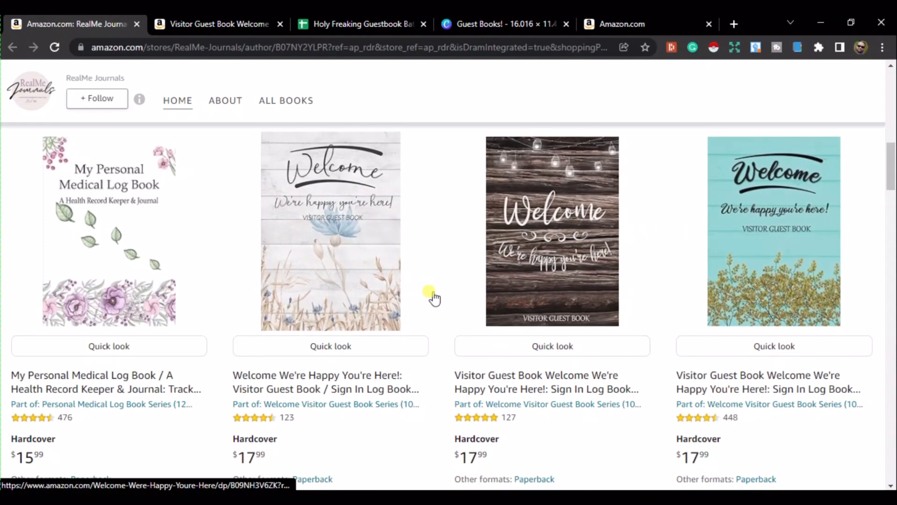
scroll("down", 3)
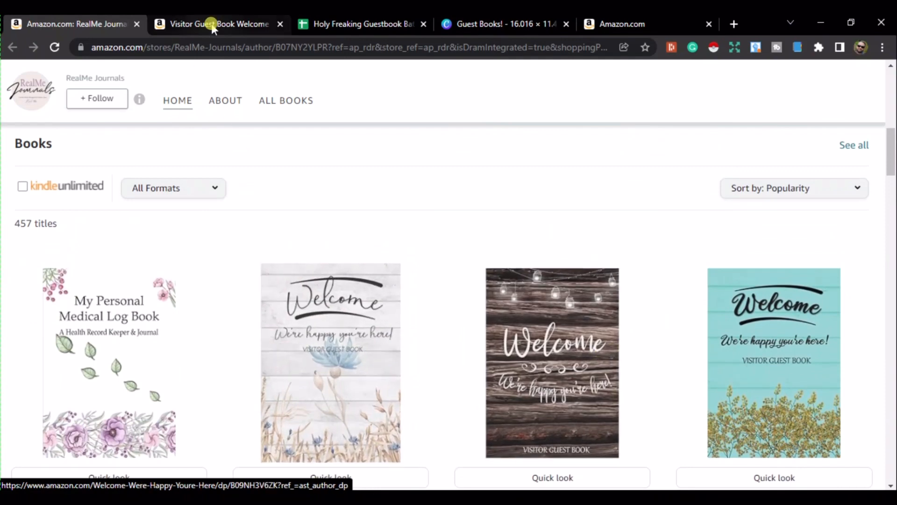
Open the rustic wood Visitor Guest Book page and scroll to its 112-page print details
left_click(217, 23)
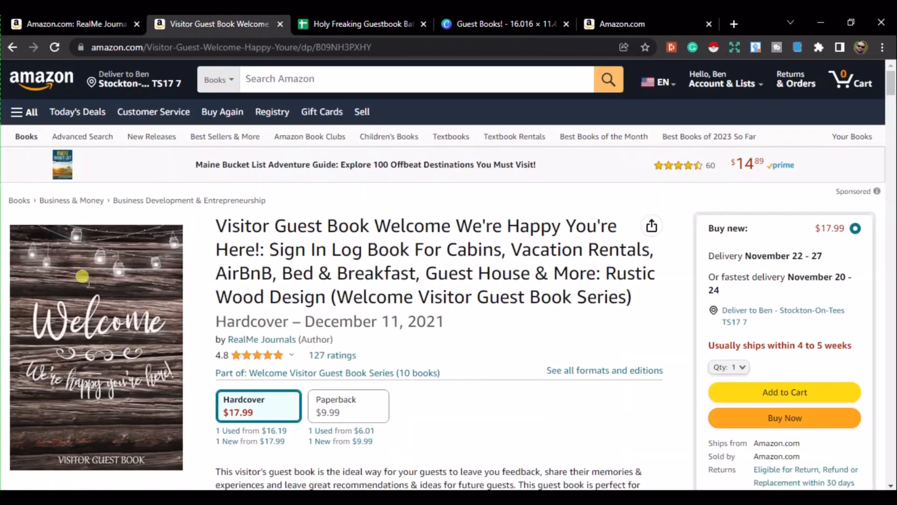
mouse_move(323, 364)
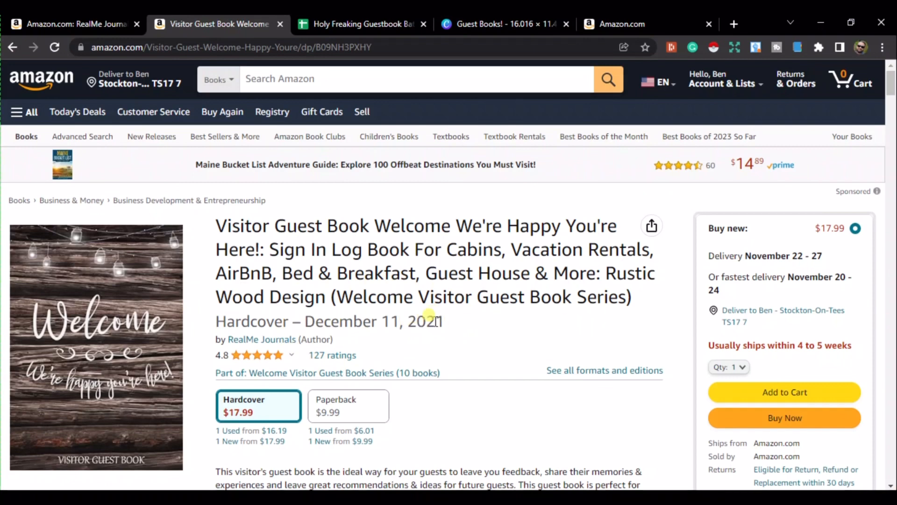
left_click_drag(314, 321, 442, 321)
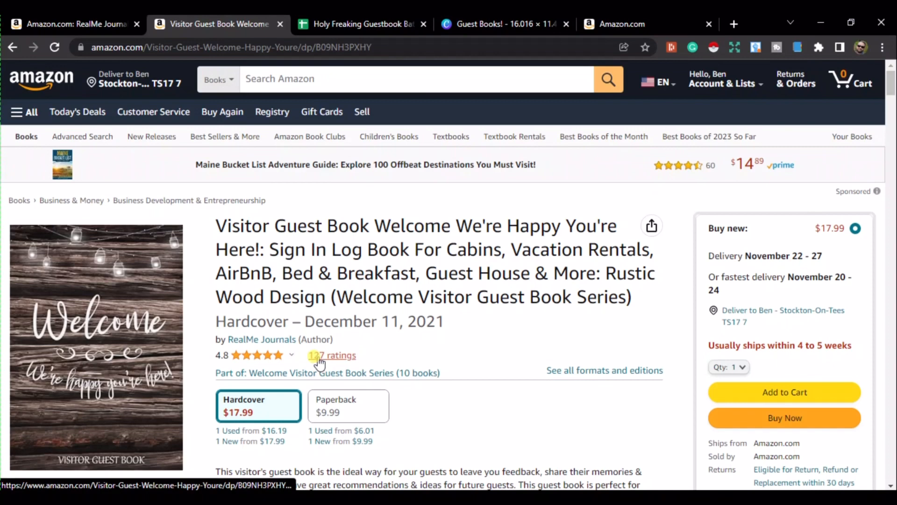
scroll("down", 3)
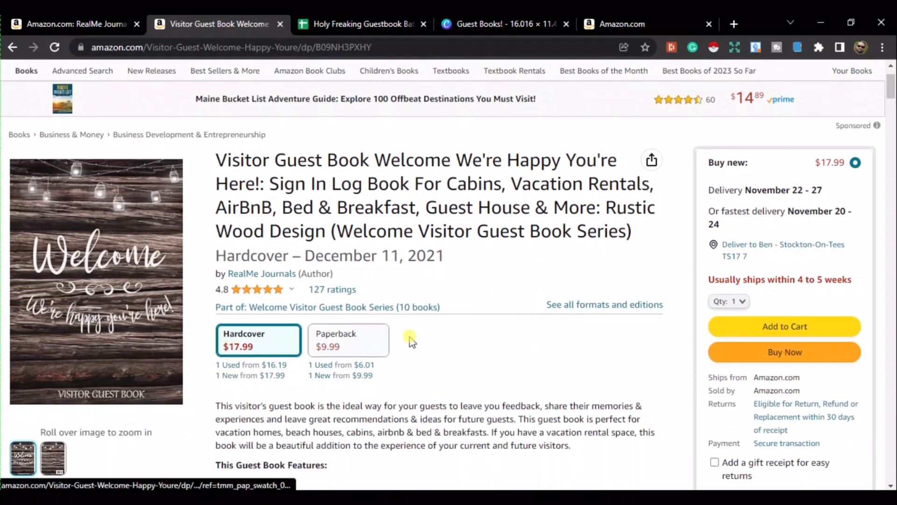
scroll("down", 3)
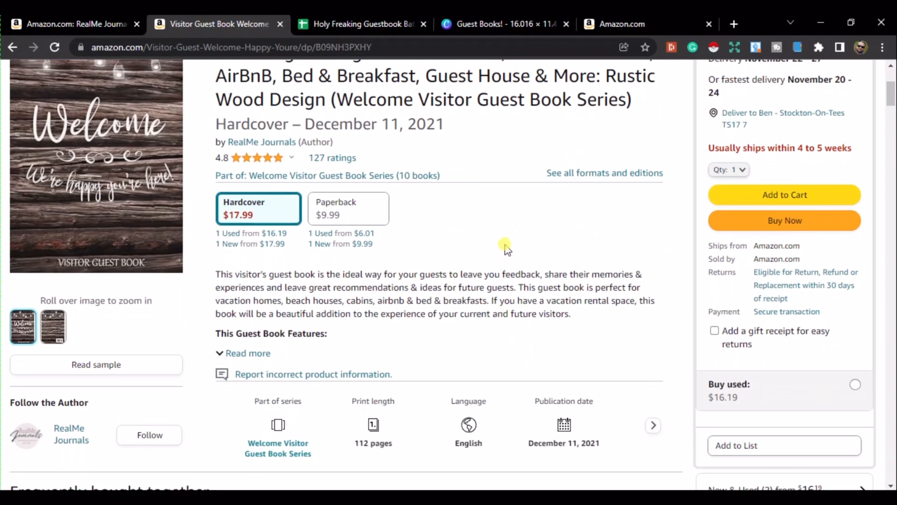
scroll("down", 3)
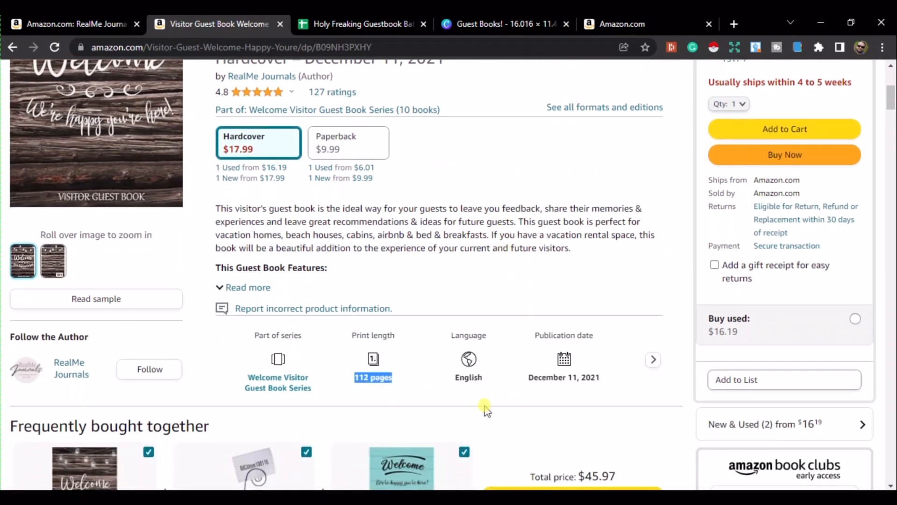
scroll("down", 3)
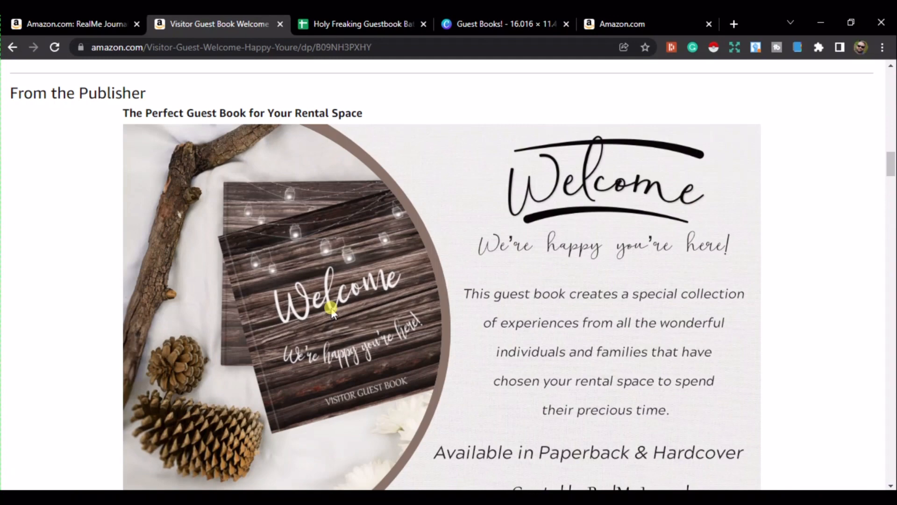
scroll("down", 3)
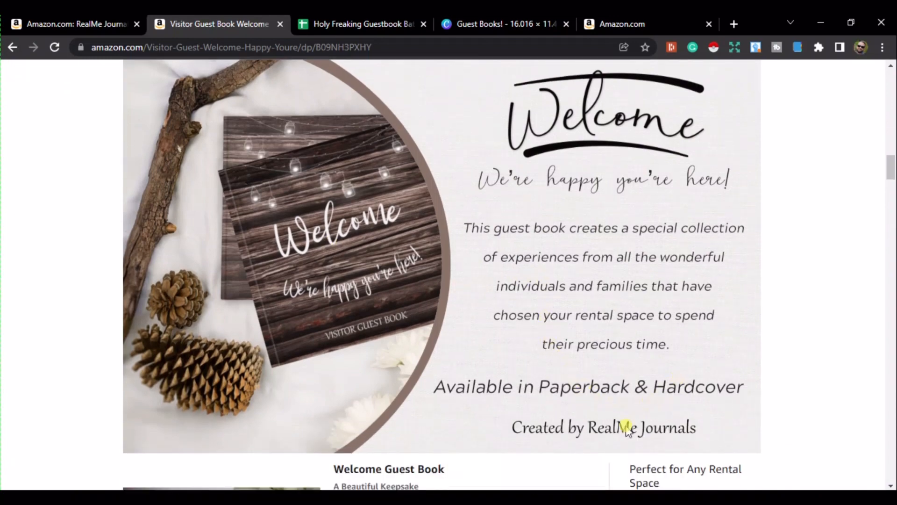
scroll("down", 3)
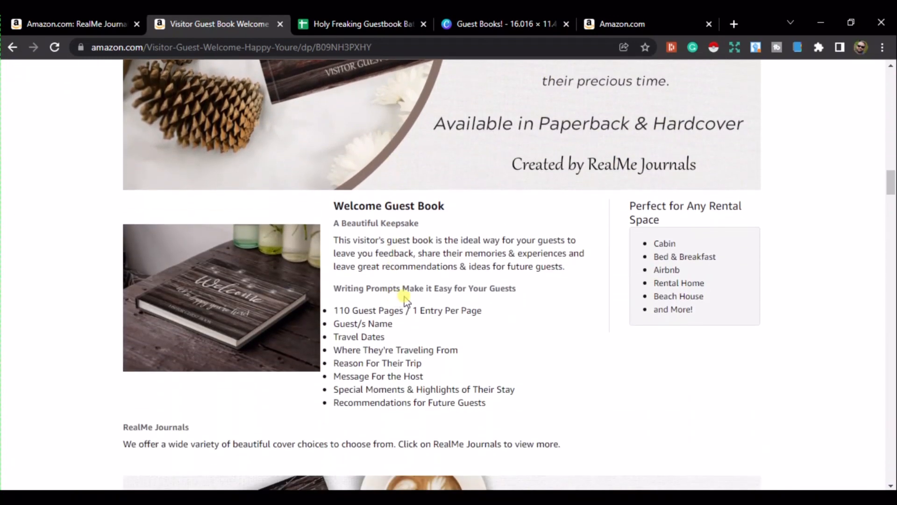
mouse_move(354, 333)
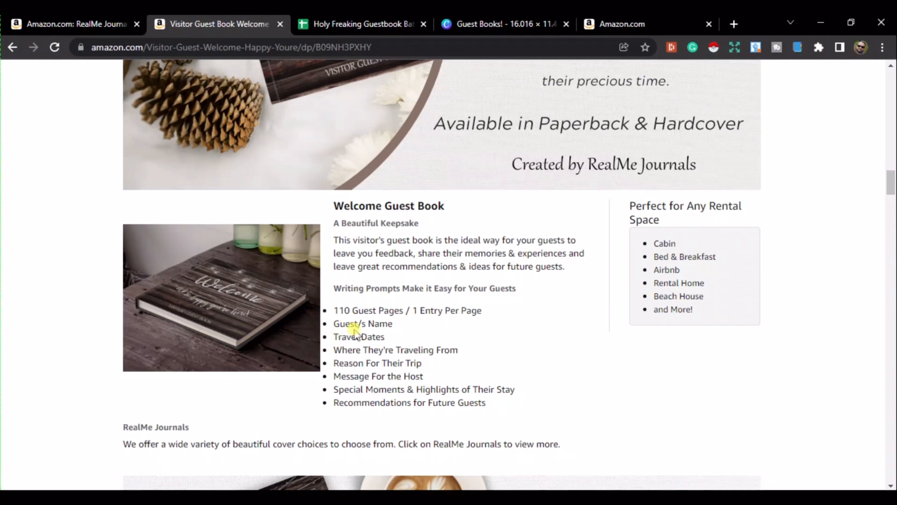
scroll("down", 3)
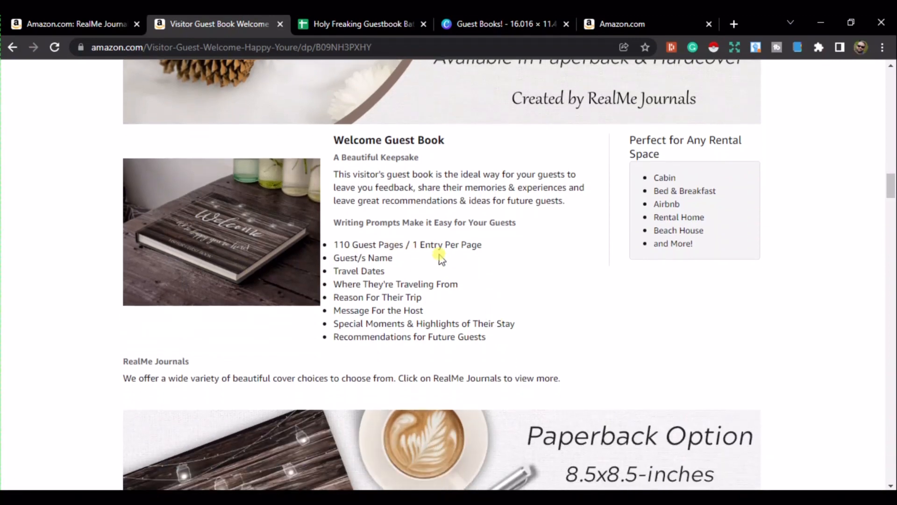
mouse_move(386, 297)
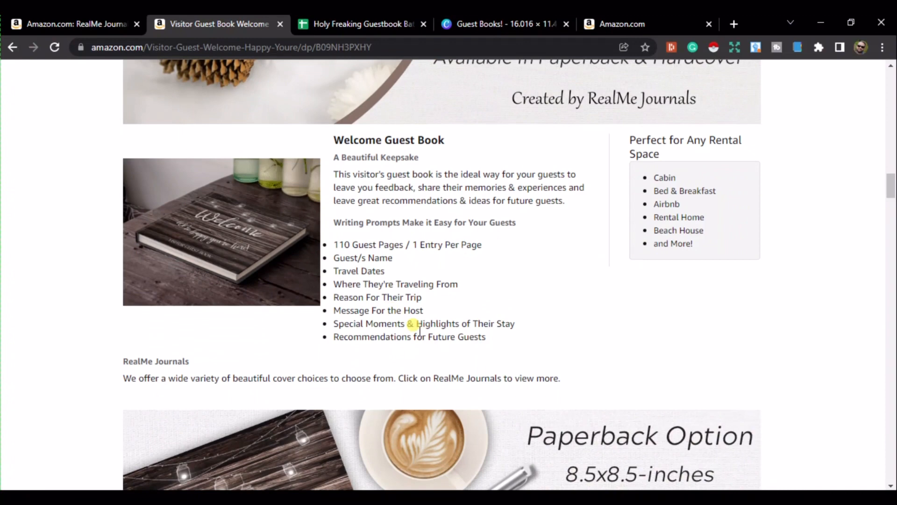
scroll("down", 3)
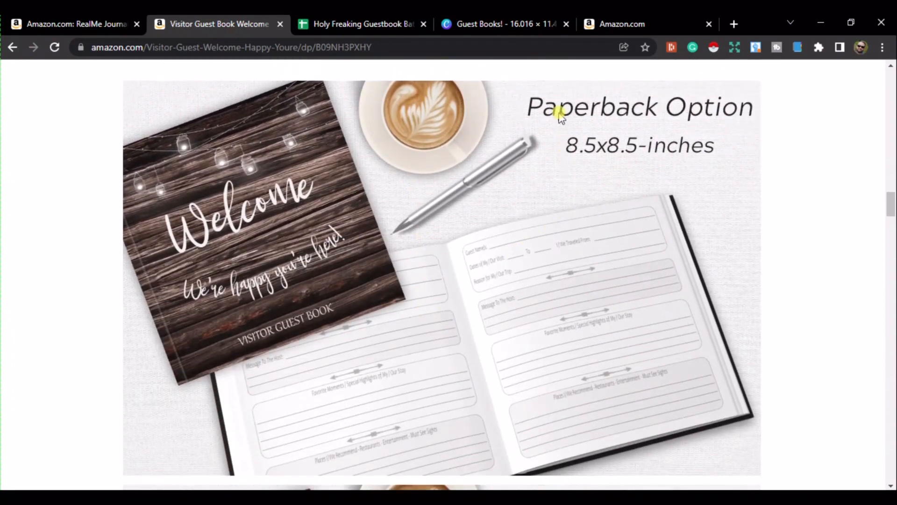
scroll("down", 3)
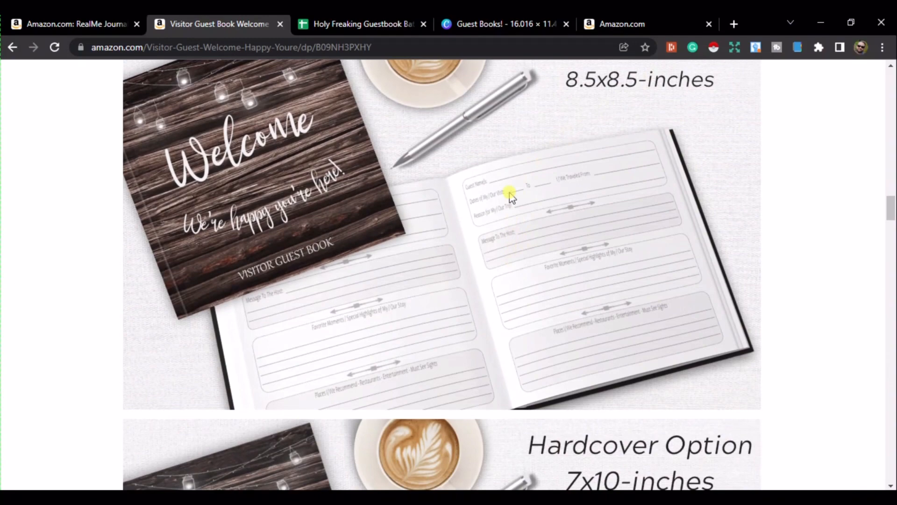
scroll("down", 3)
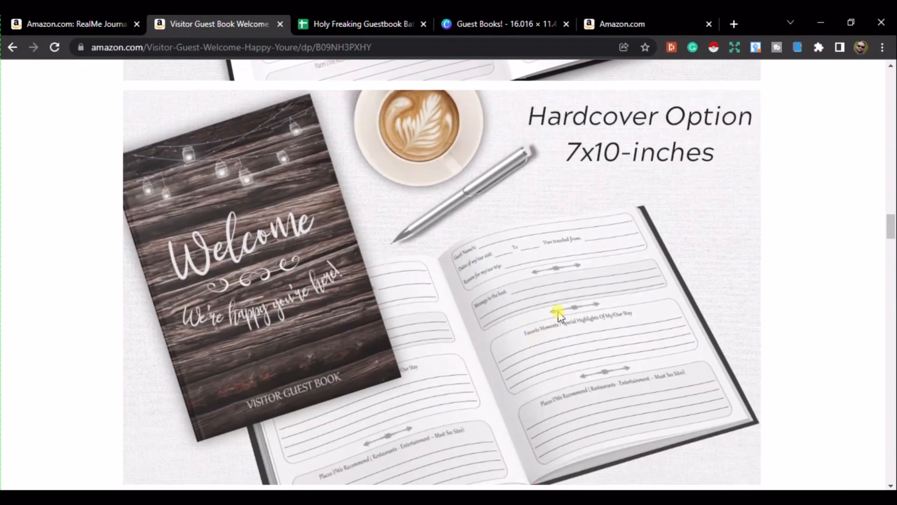
scroll("down", 3)
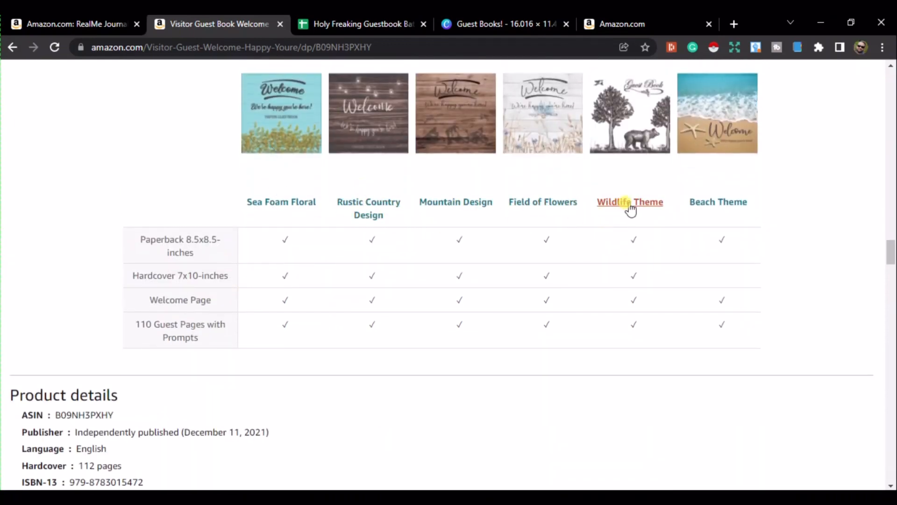
scroll("down", 3)
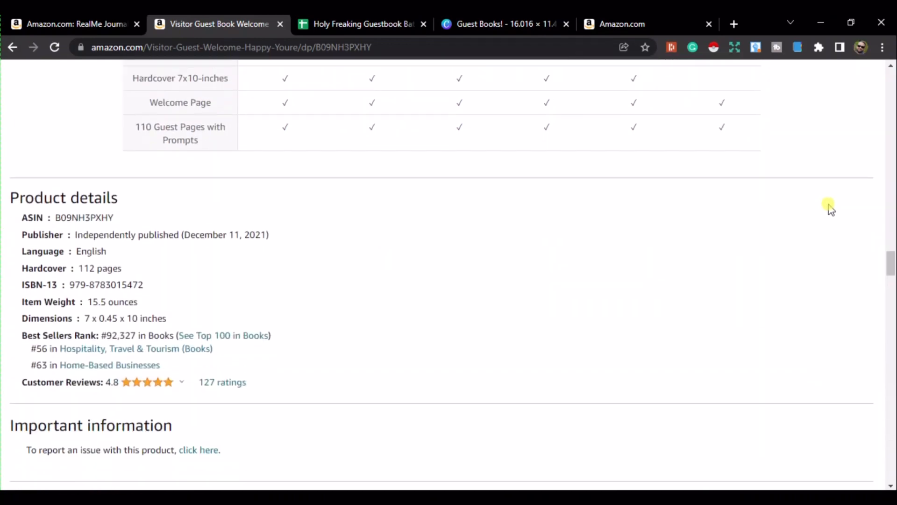
double_click(117, 335)
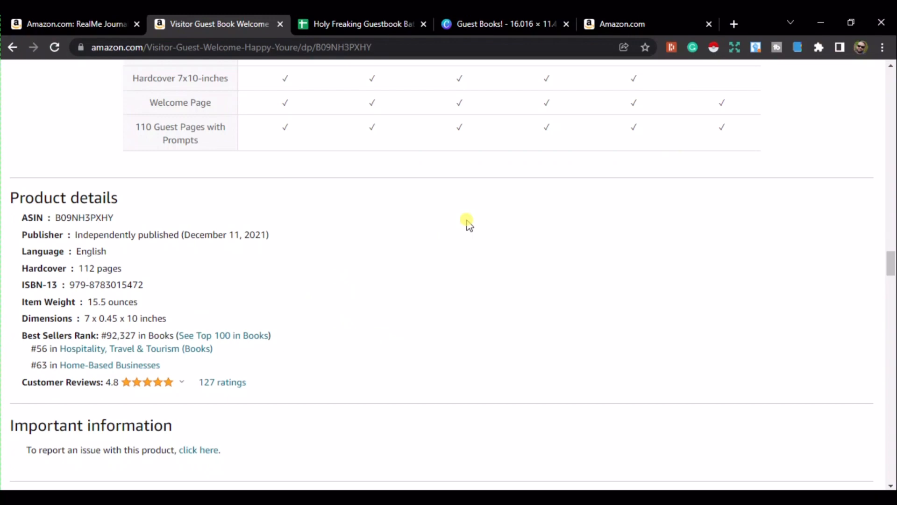
Enter the monthly sales 59, 21, 15 and 9 into E4:E7 of the RealMe sheet
left_click(363, 24)
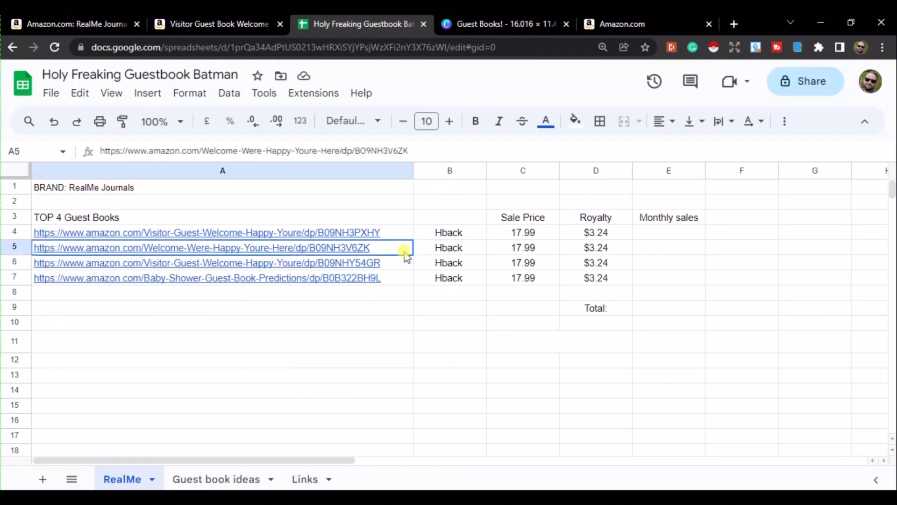
left_click(206, 278)
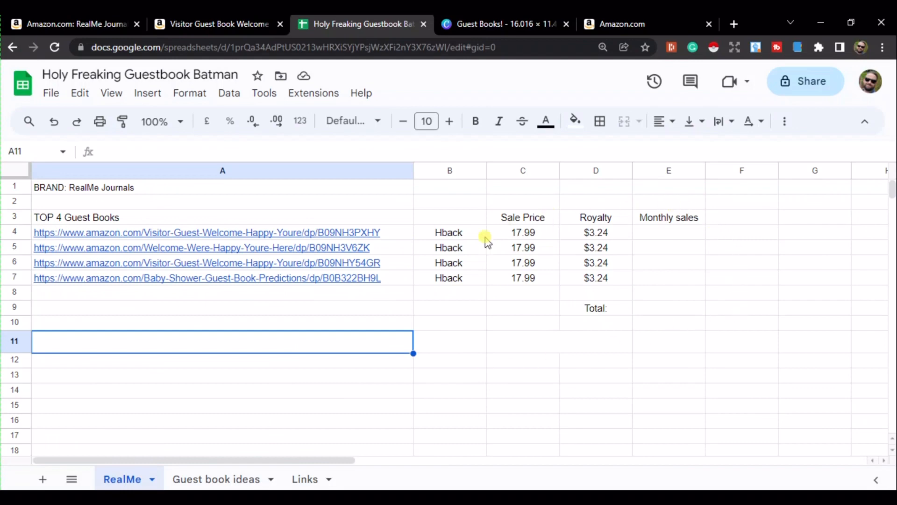
left_click(522, 263)
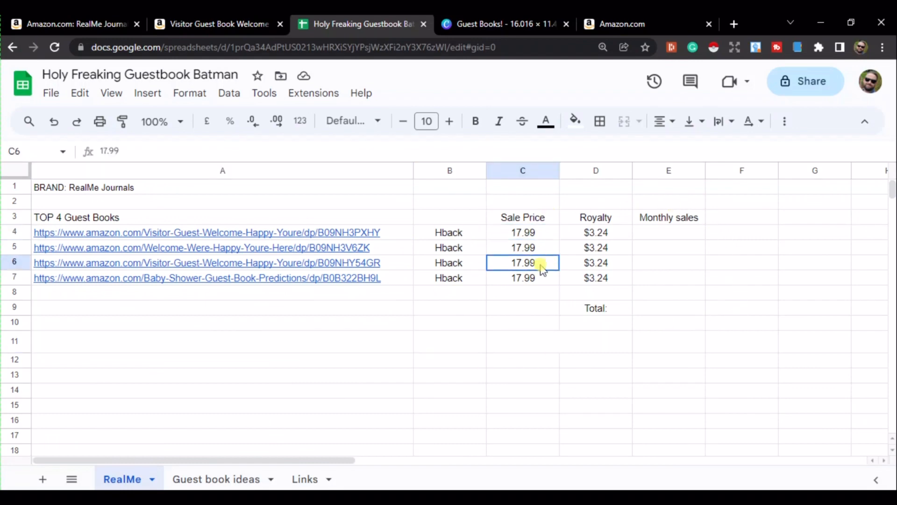
left_click(595, 247)
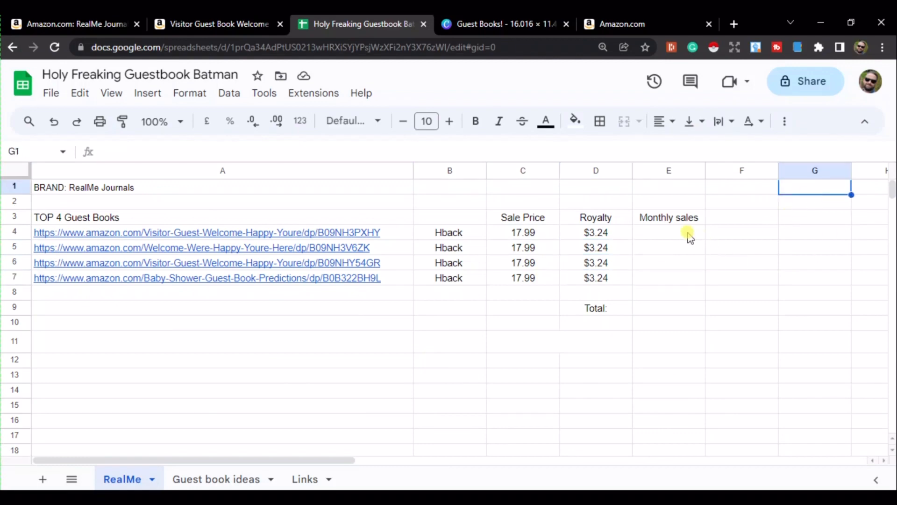
left_click(545, 120)
type("59")
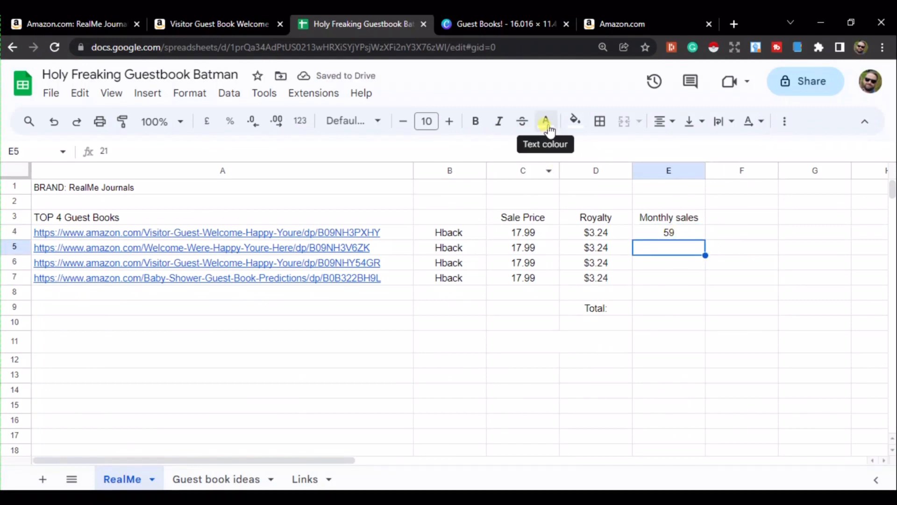
type("21")
left_click(668, 262)
type("15")
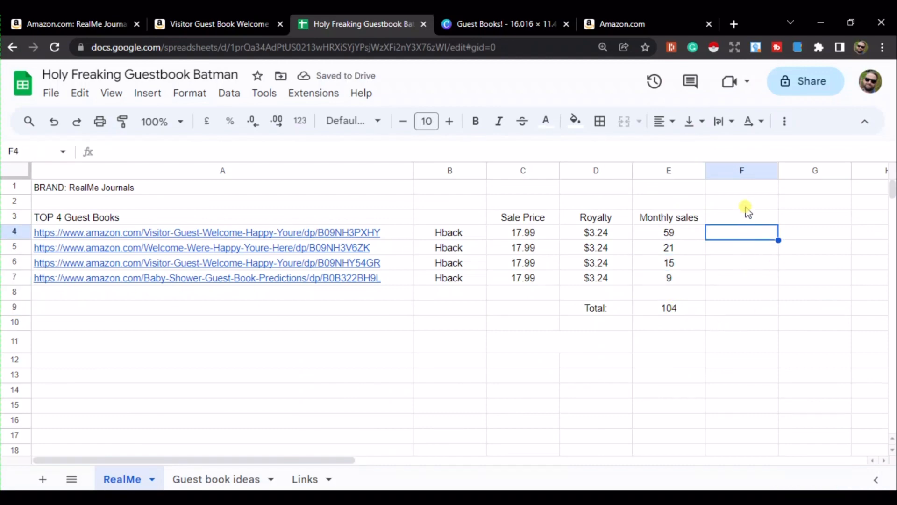
left_click(546, 121)
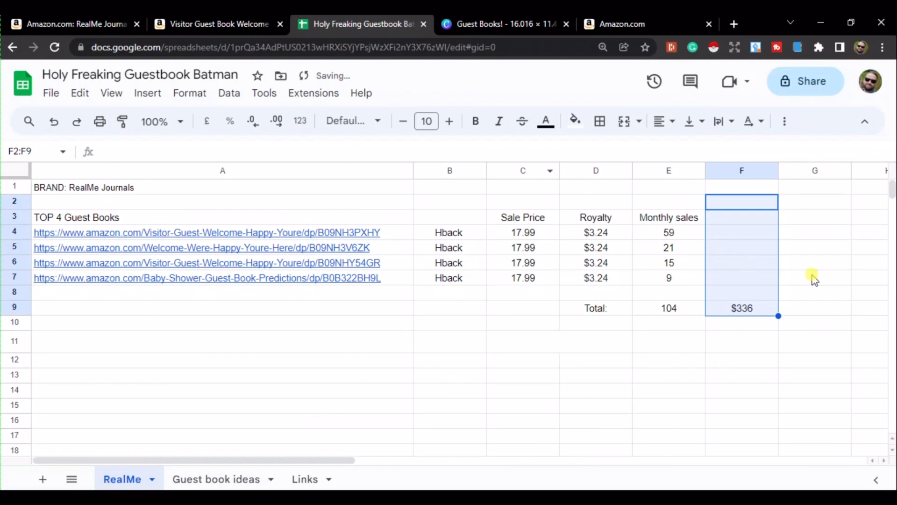
Add the 104 total with $336 and a bold 'Since Dec 2021' $9,096 row
left_click(814, 277)
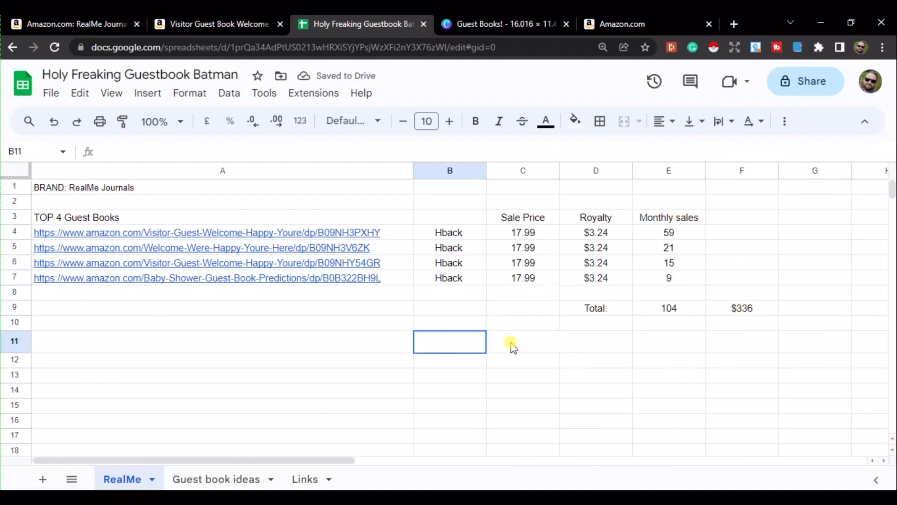
left_click_drag(449, 341, 830, 341)
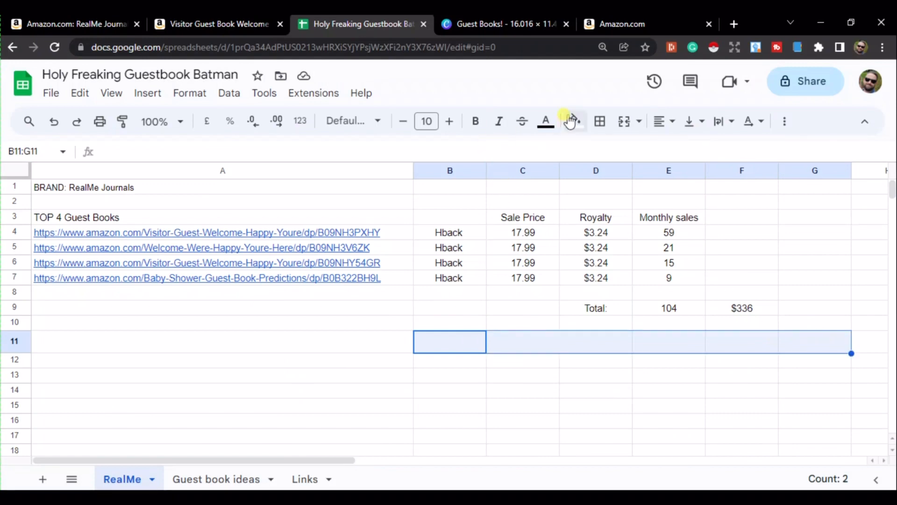
left_click(545, 121)
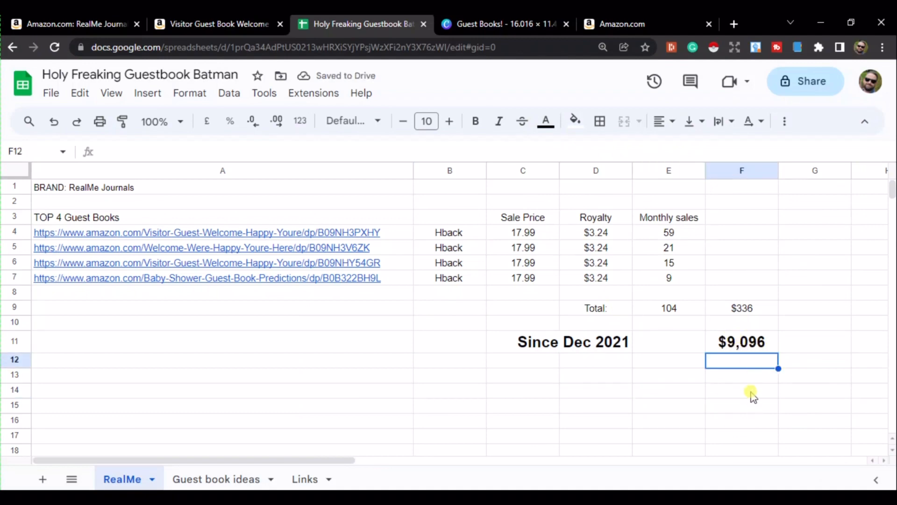
mouse_move(760, 392)
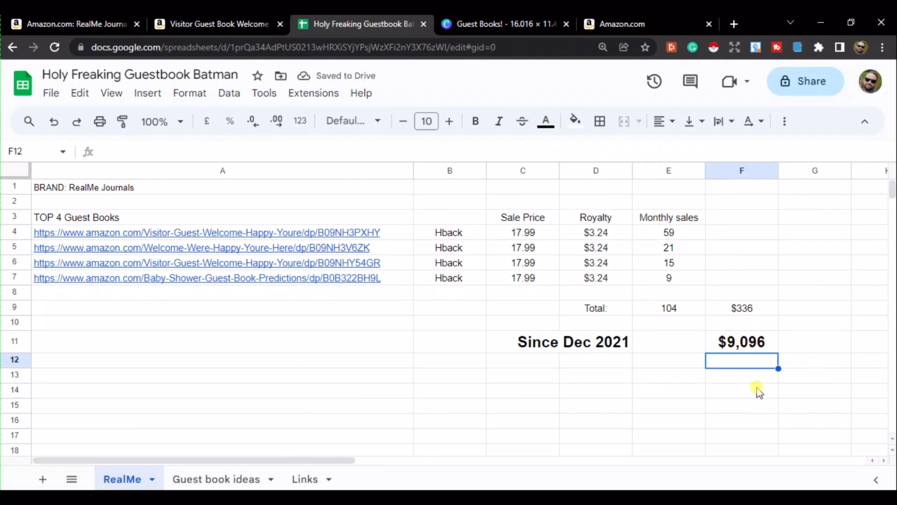
mouse_move(731, 395)
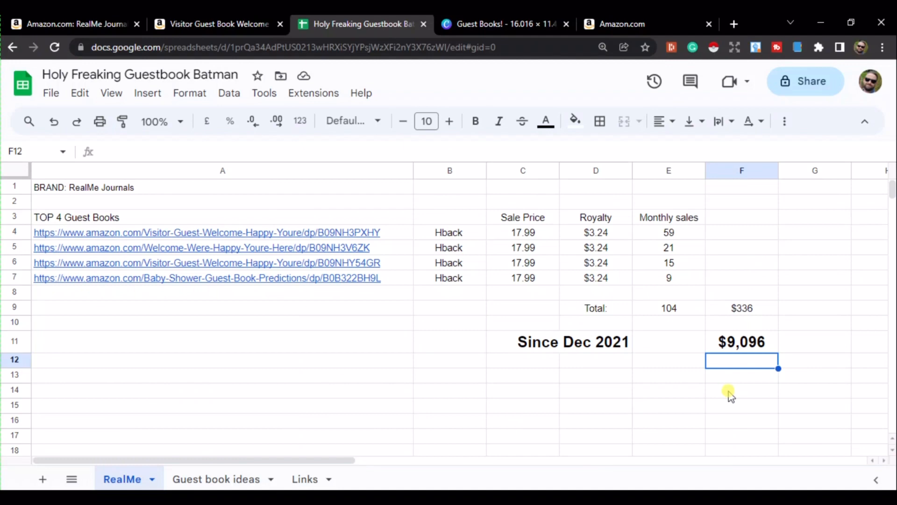
mouse_move(442, 368)
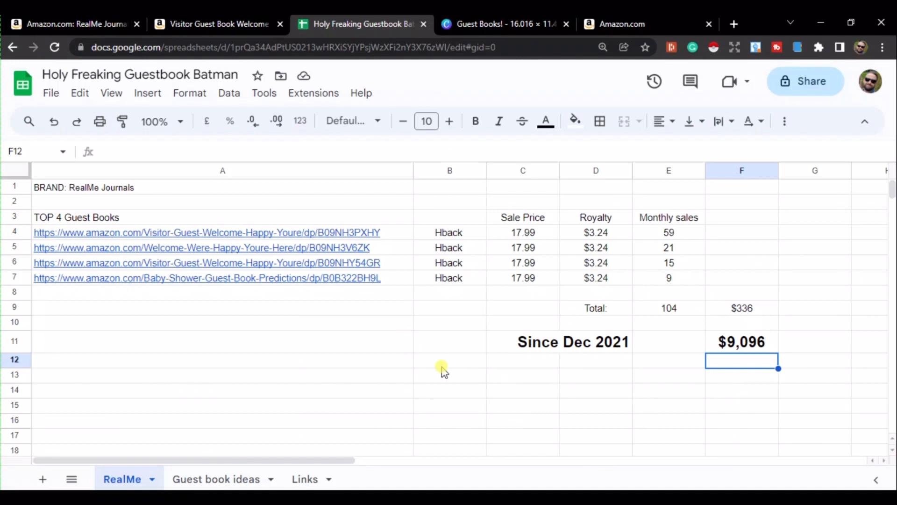
mouse_move(507, 24)
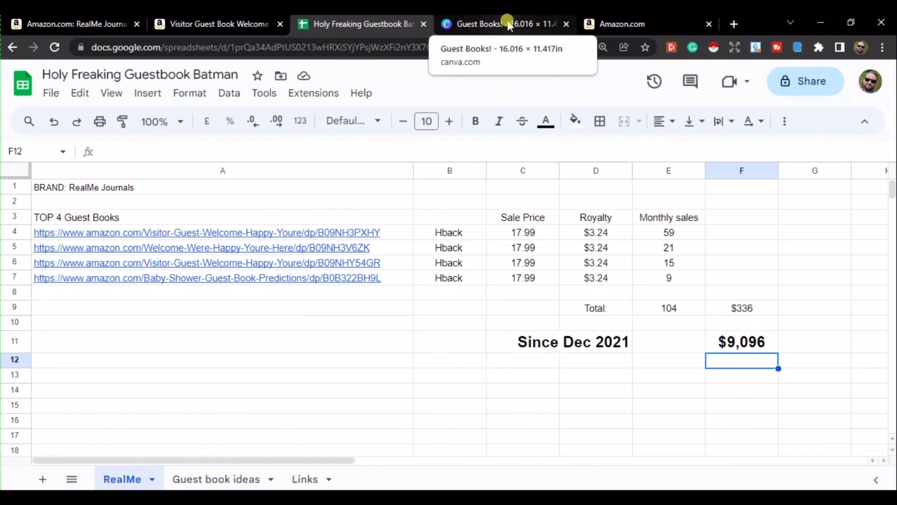
left_click(222, 374)
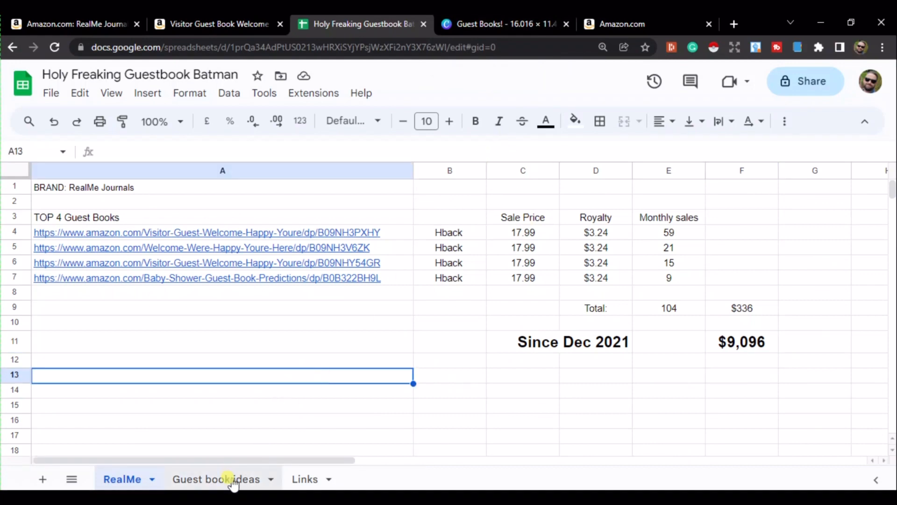
Delete the 'Harry Potter or Fandom Guestbook' entry from cell A37 of Guest book ideas
left_click(216, 479)
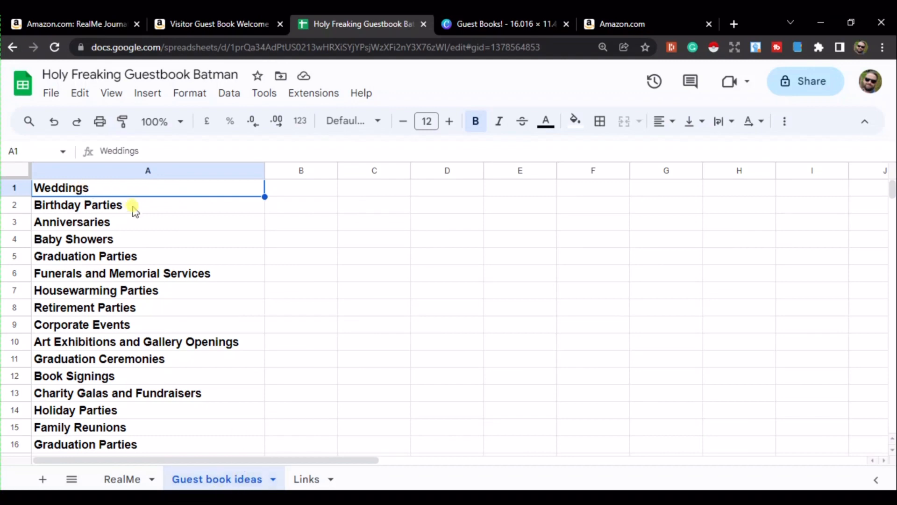
left_click(74, 239)
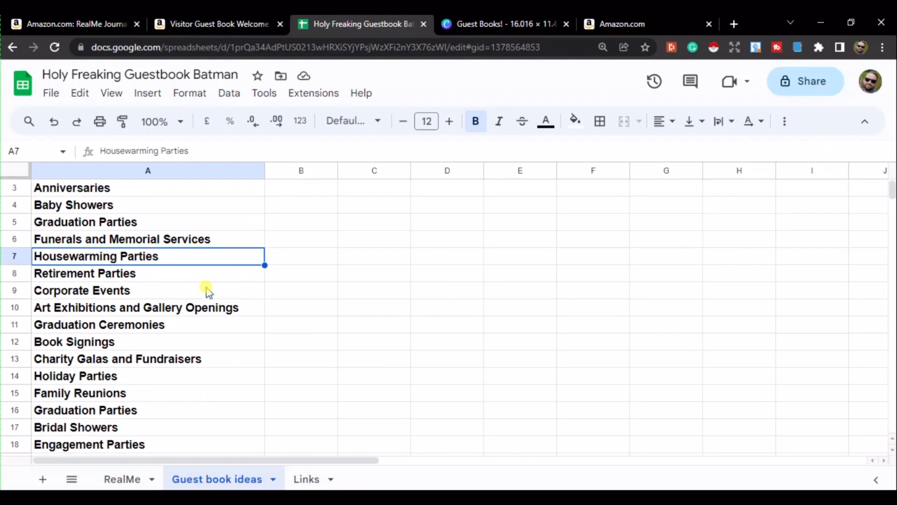
scroll("down", 3)
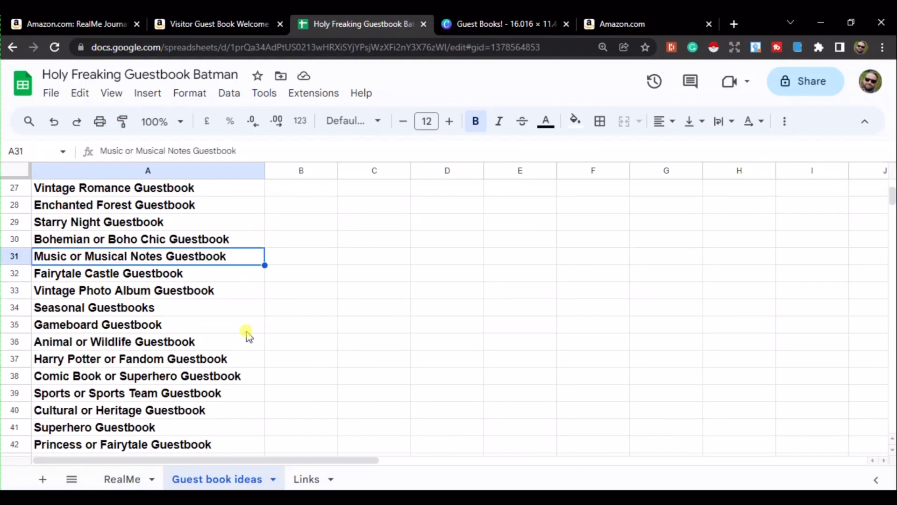
scroll("down", 3)
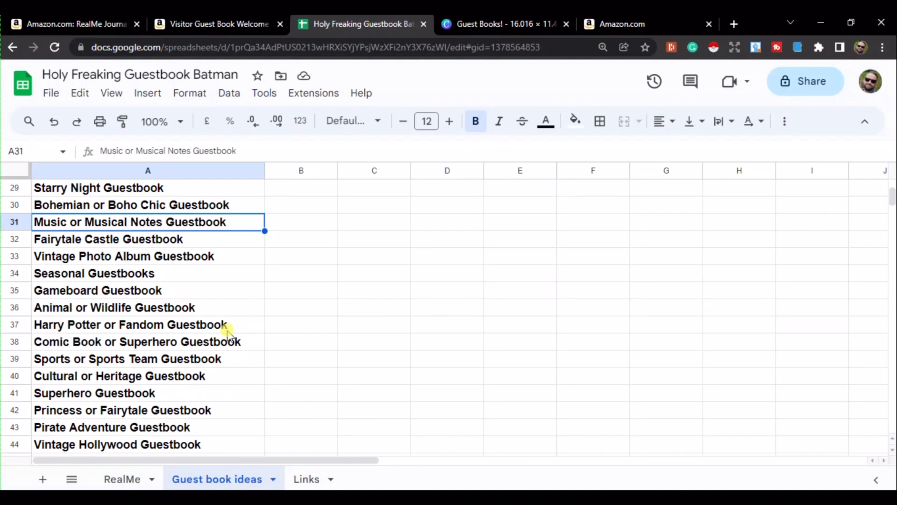
left_click(130, 325)
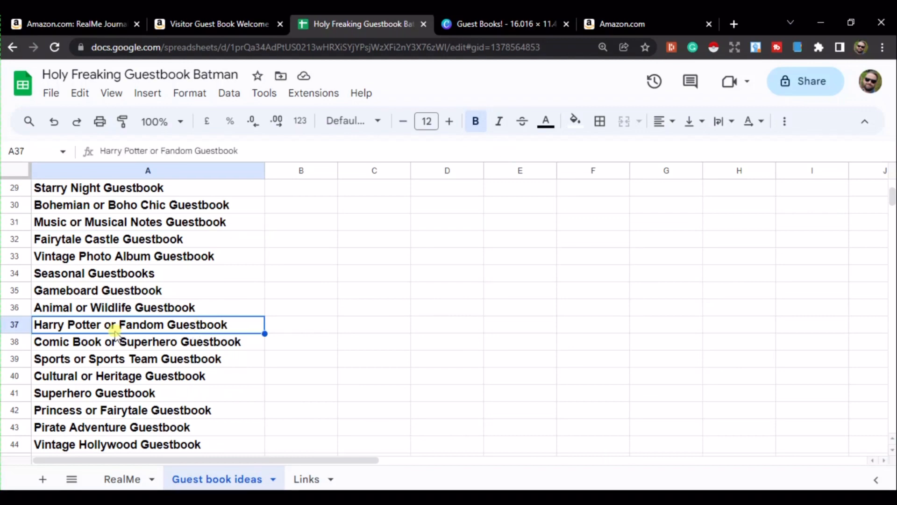
key("Delete")
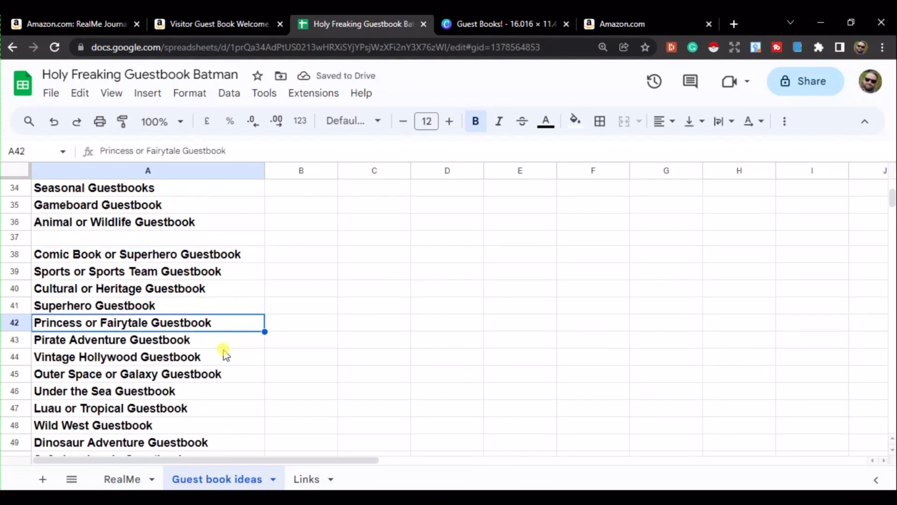
scroll("down", 3)
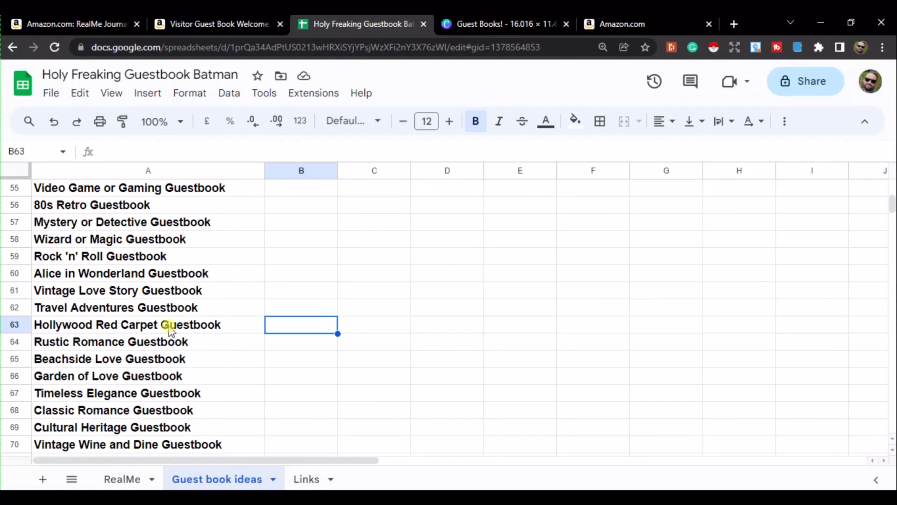
mouse_move(383, 293)
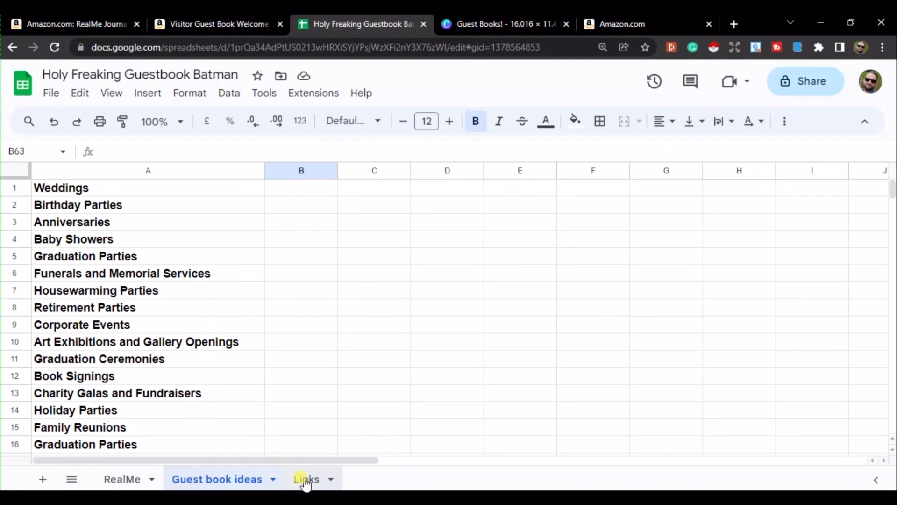
Show the Links sheet and follow its Canva Template link to the cover design
left_click(305, 479)
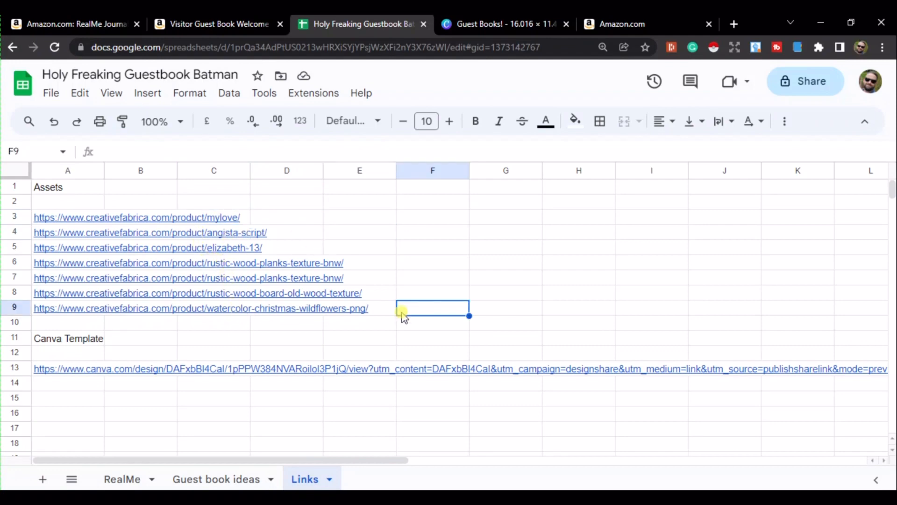
left_click(67, 338)
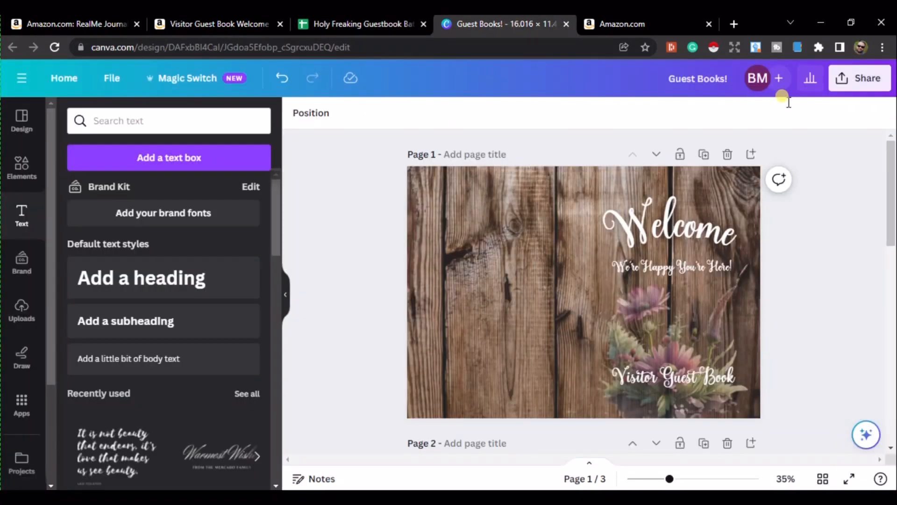
left_click(669, 229)
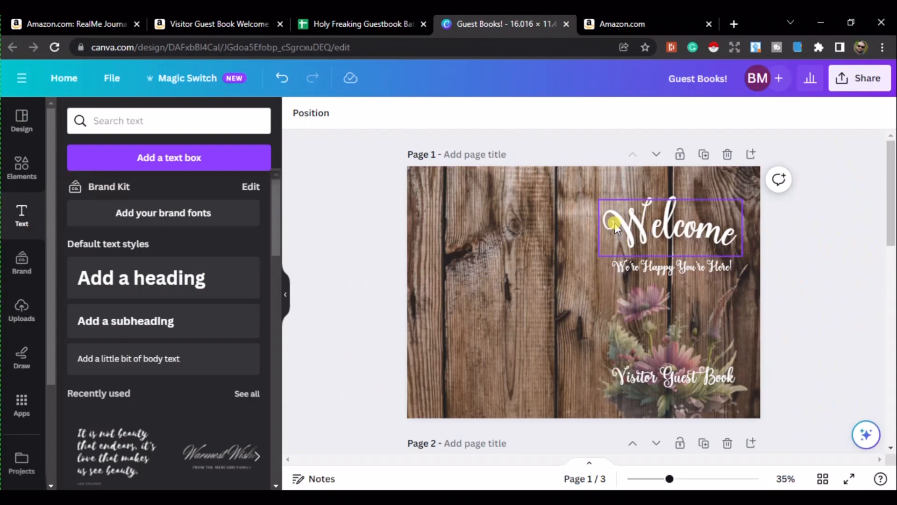
left_click(671, 266)
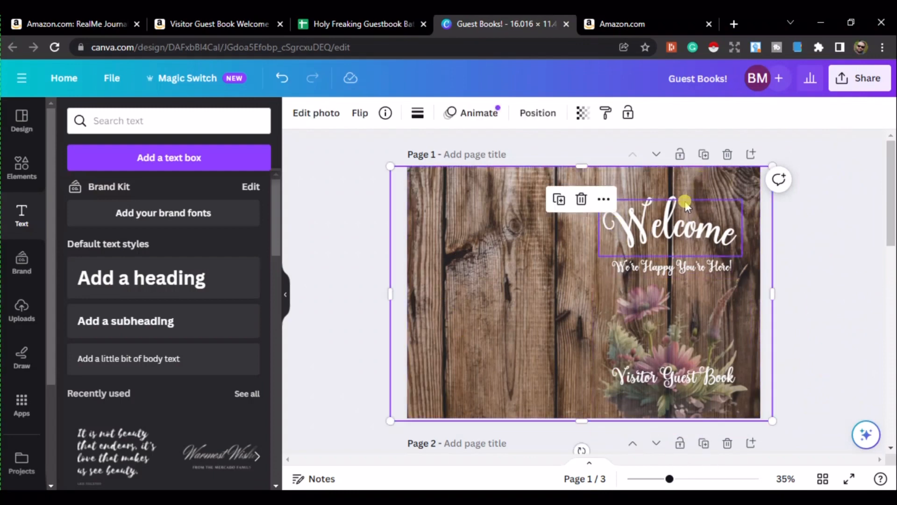
left_click(583, 112)
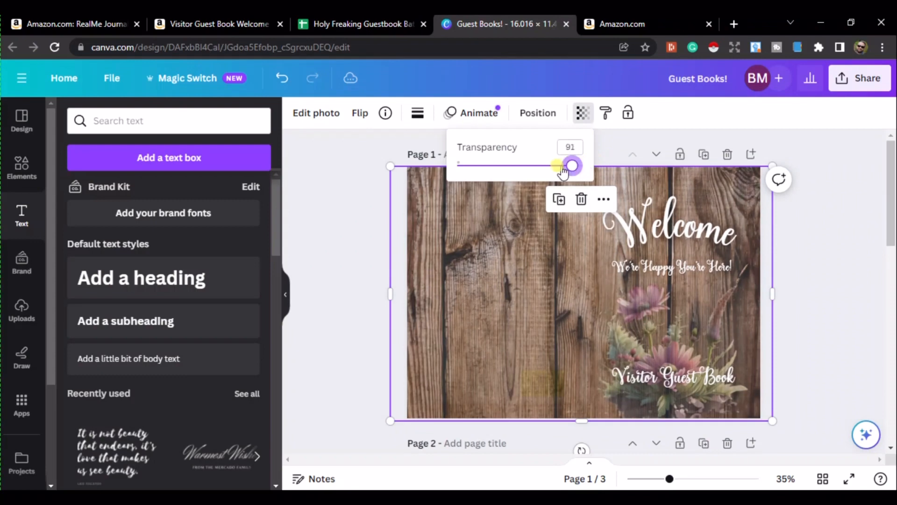
left_click_drag(570, 165, 506, 165)
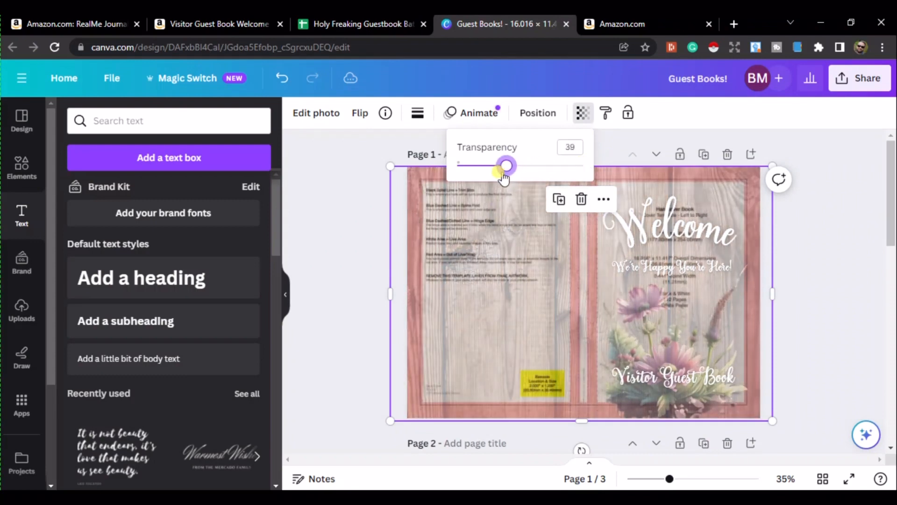
left_click_drag(505, 166, 470, 166)
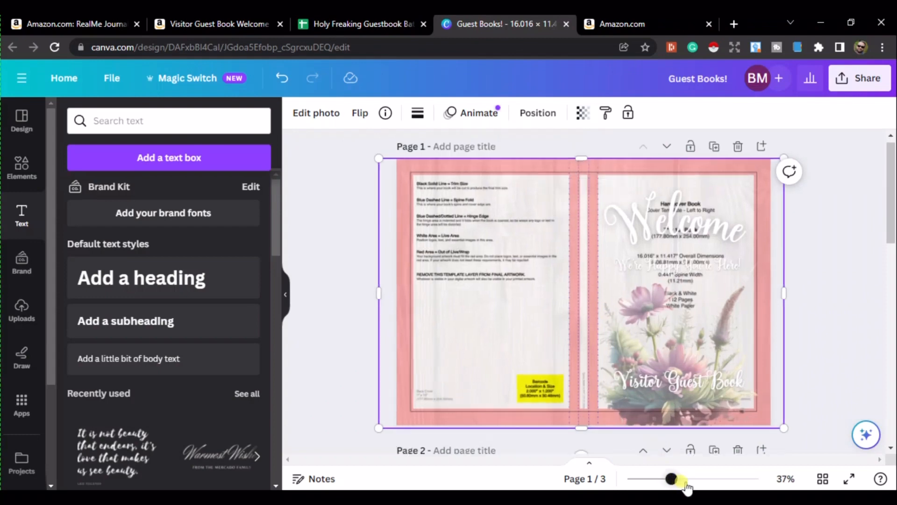
left_click_drag(670, 479, 690, 479)
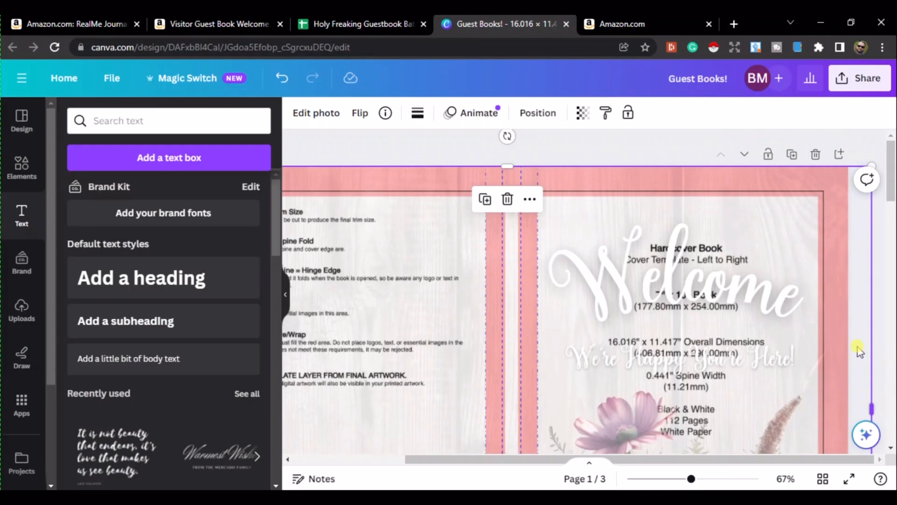
left_click(721, 280)
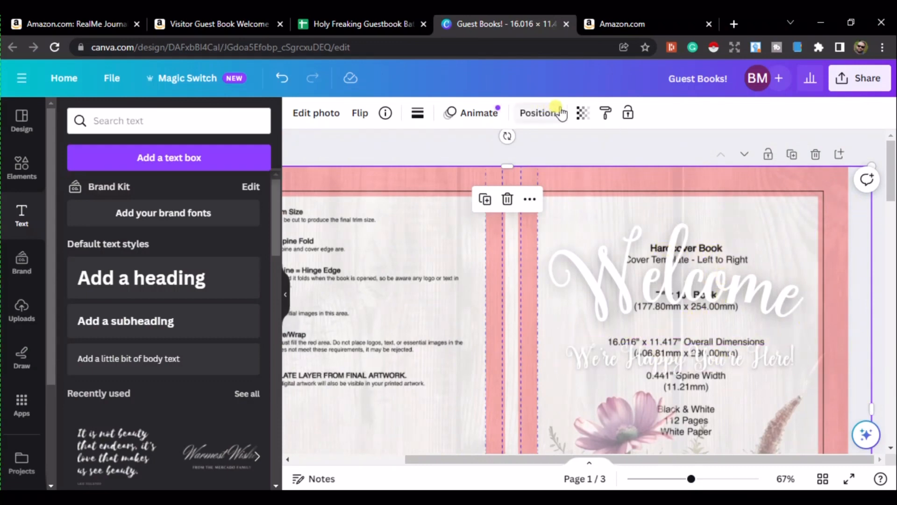
left_click(583, 112)
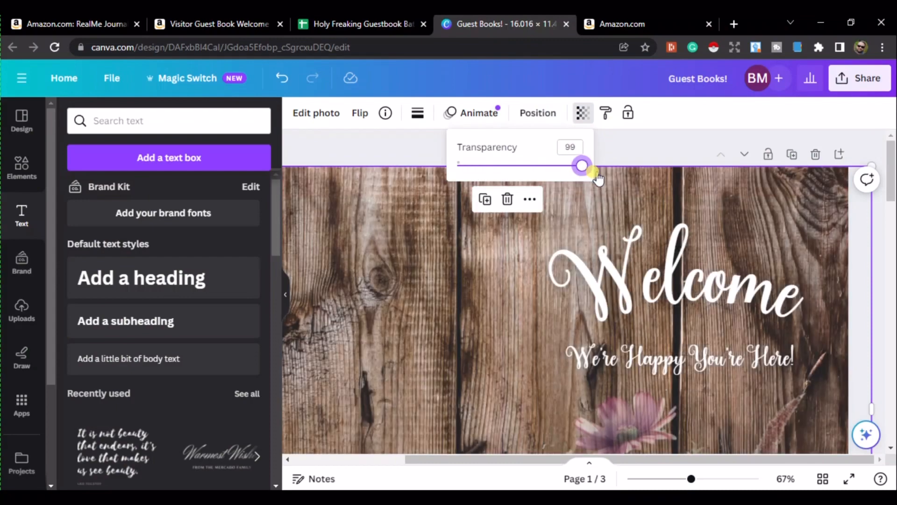
left_click_drag(581, 166, 583, 166)
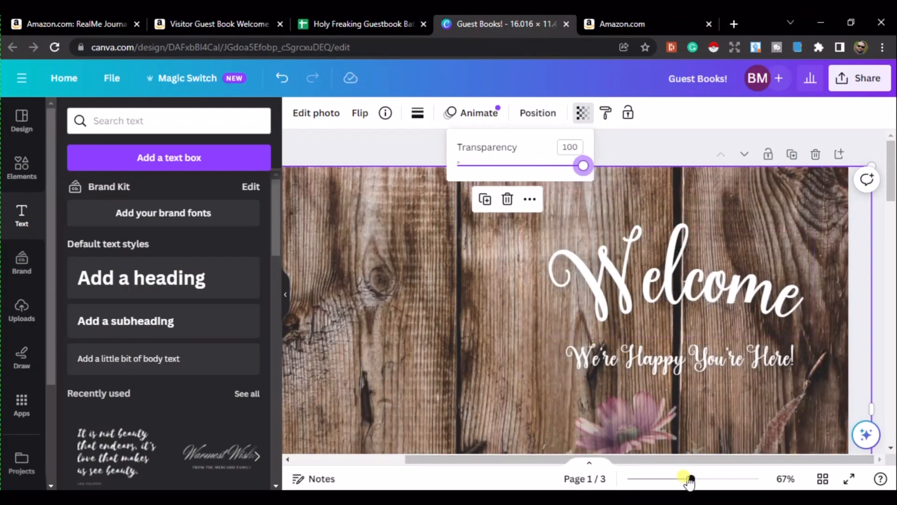
left_click_drag(690, 477, 663, 477)
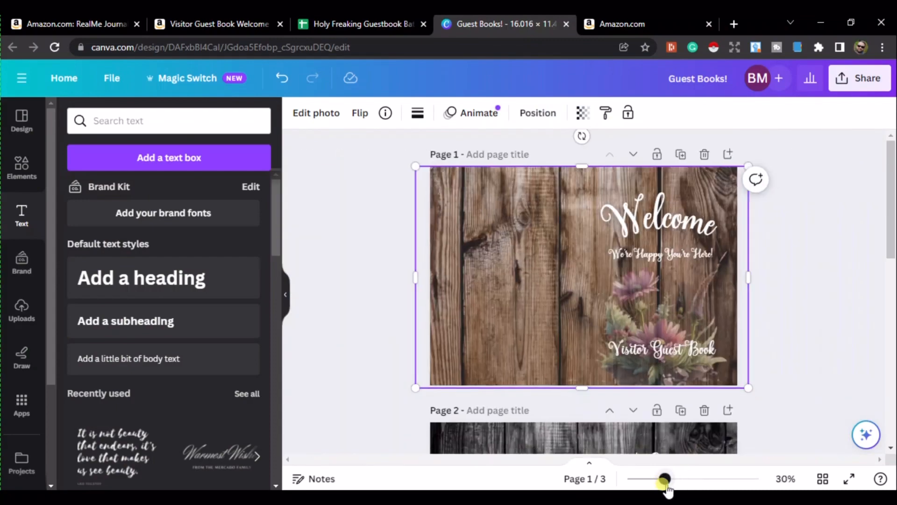
left_click_drag(663, 478, 668, 478)
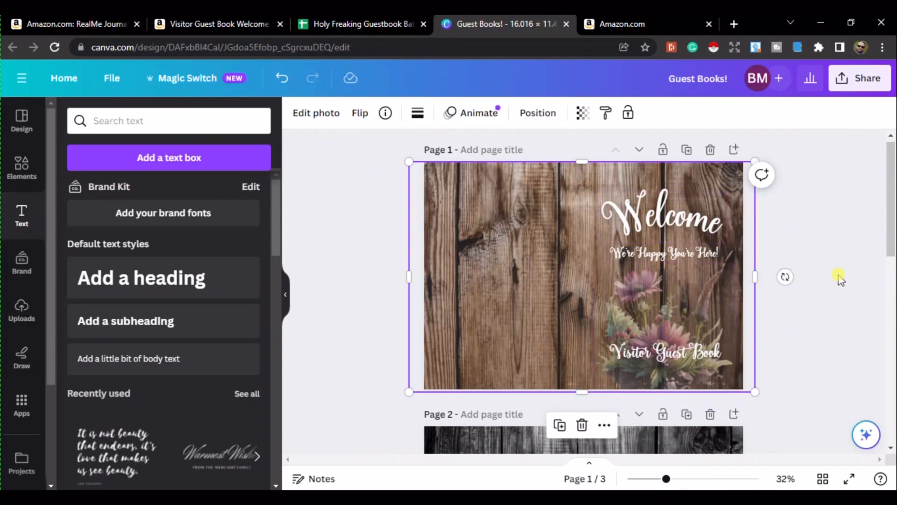
Browse the Canva cover pages and Visitor Guest Book text, then return to the Links sheet
scroll("down", 3)
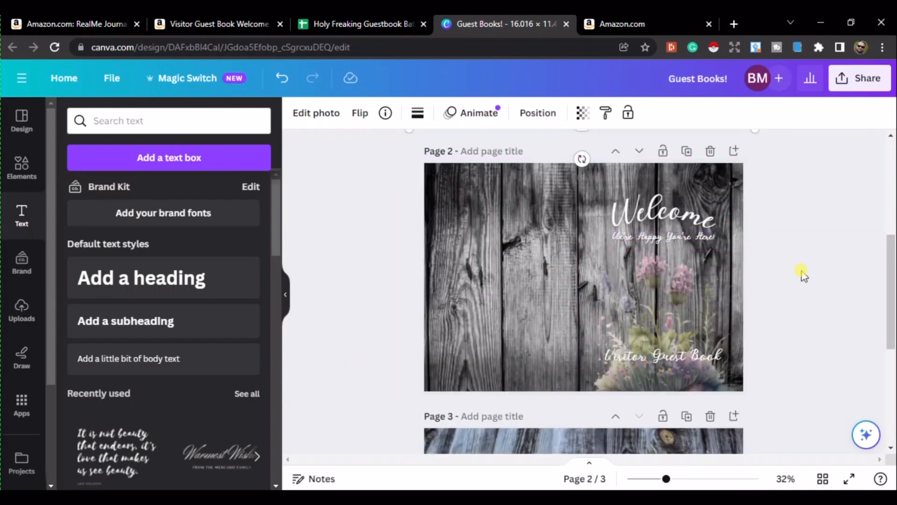
scroll("down", 3)
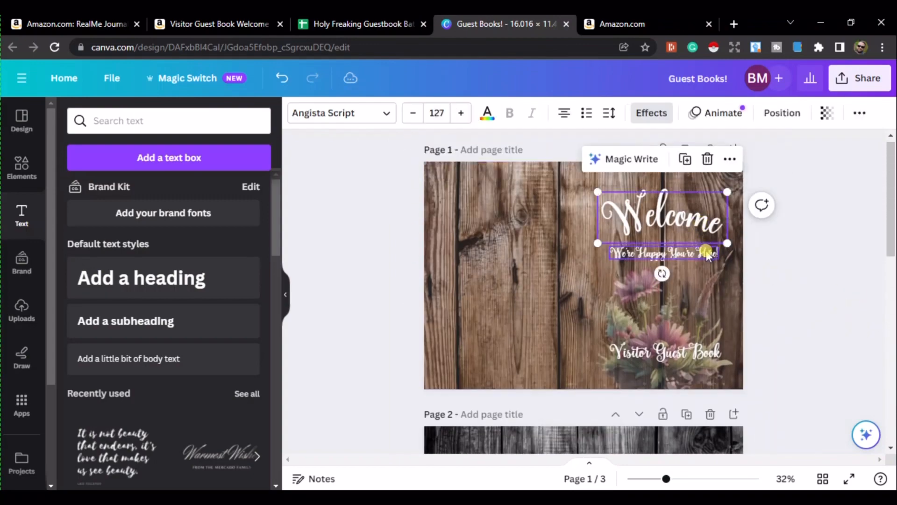
left_click(664, 351)
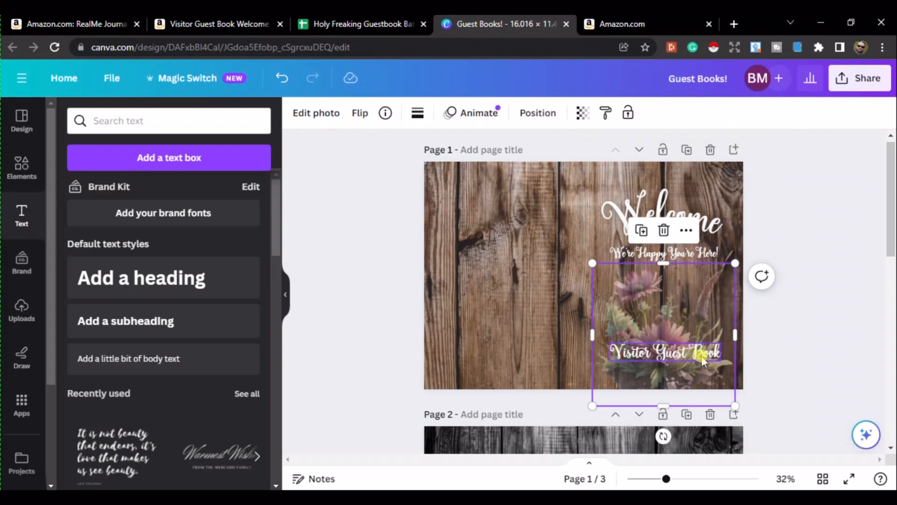
scroll("down", 3)
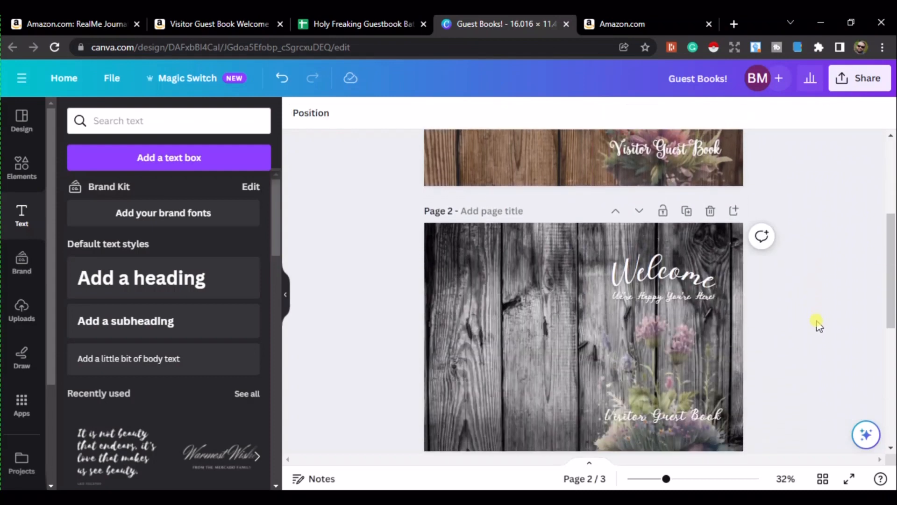
left_click(664, 278)
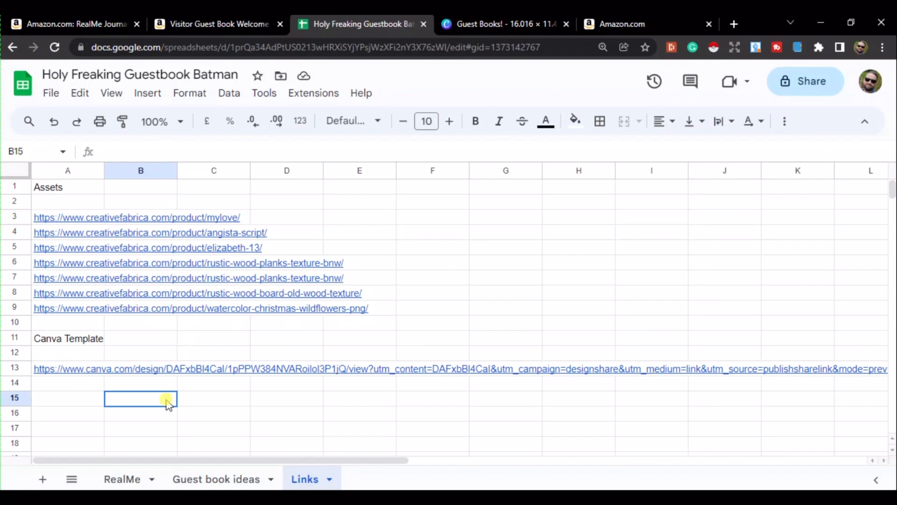
left_click(359, 413)
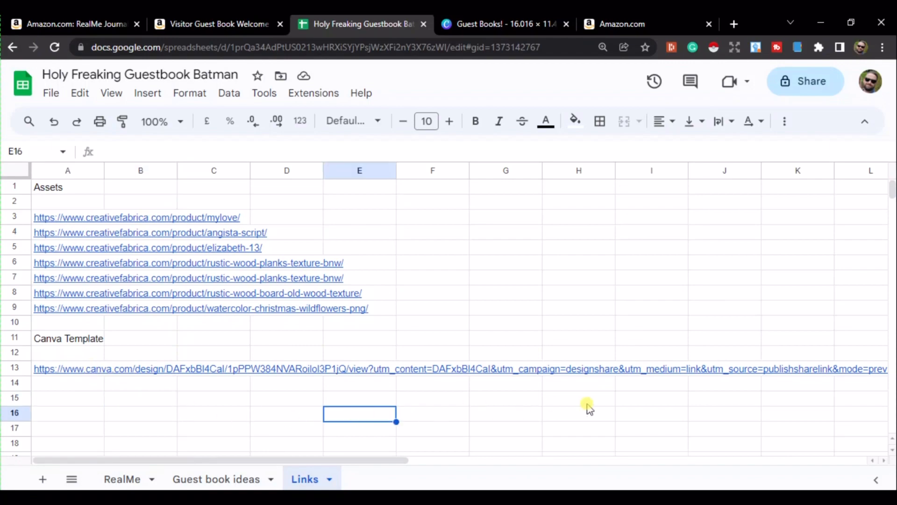